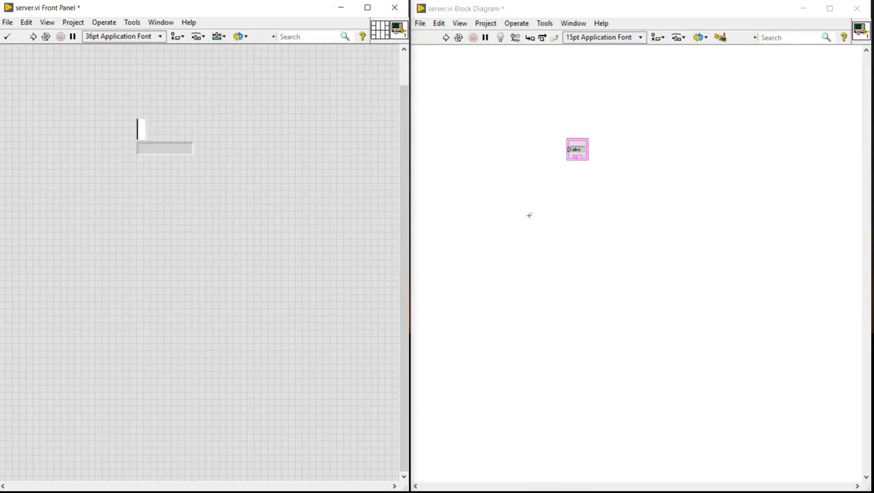
mouse_move(567, 152)
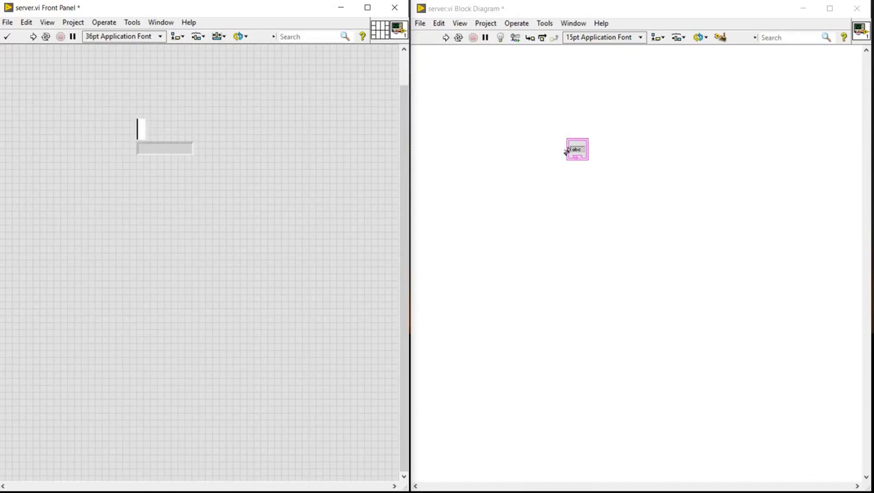
Feed the server string indicator from a new string constant reading SERVER
right_click(577, 150)
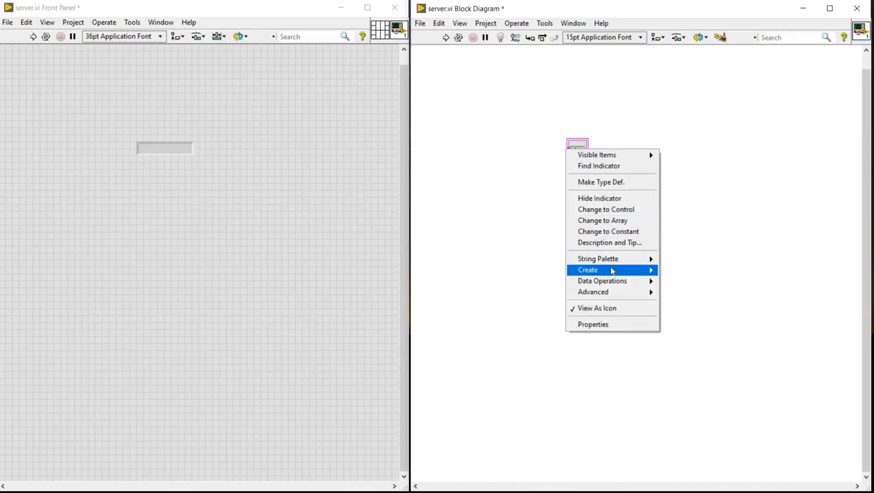
mouse_move(587, 268)
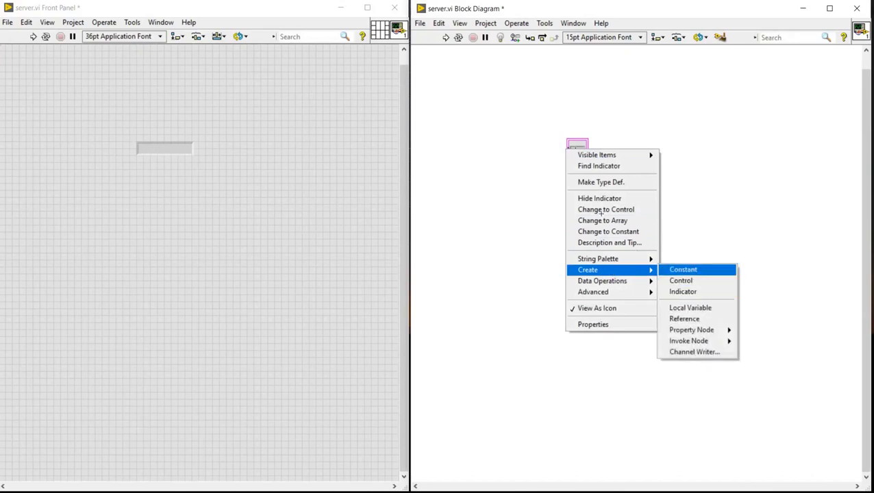
left_click(684, 269)
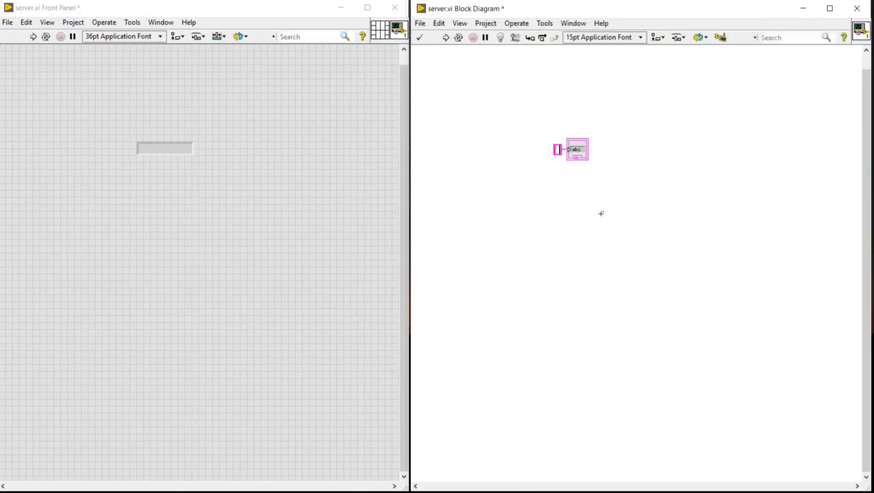
type("SERVER")
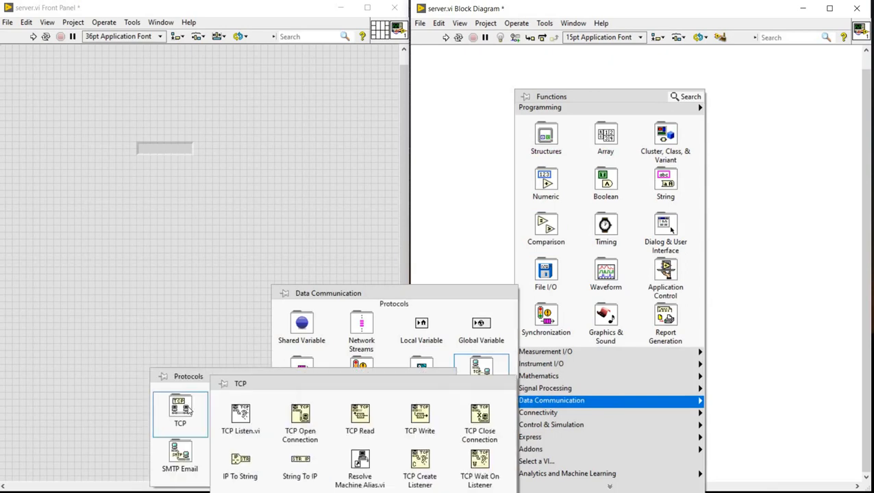
Place TCP Listen, TCP Write and TCP Close Connection from the Data Communication » Protocols » TCP palette
left_click(181, 411)
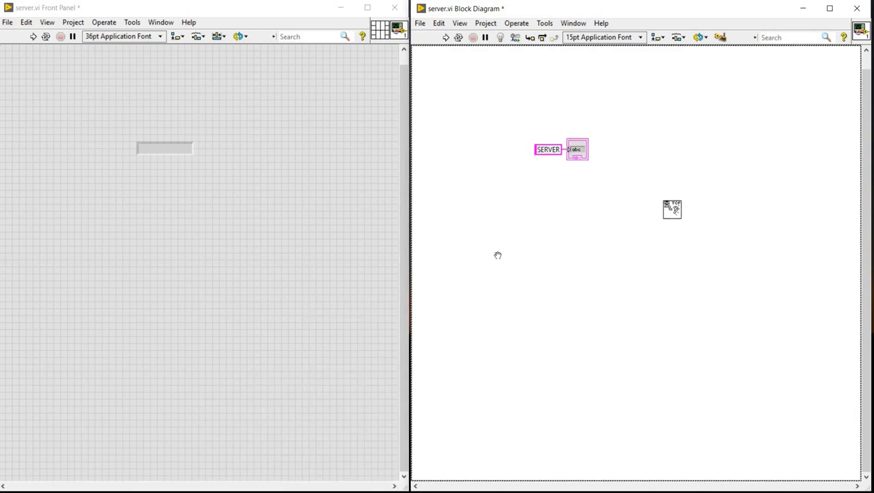
right_click(494, 258)
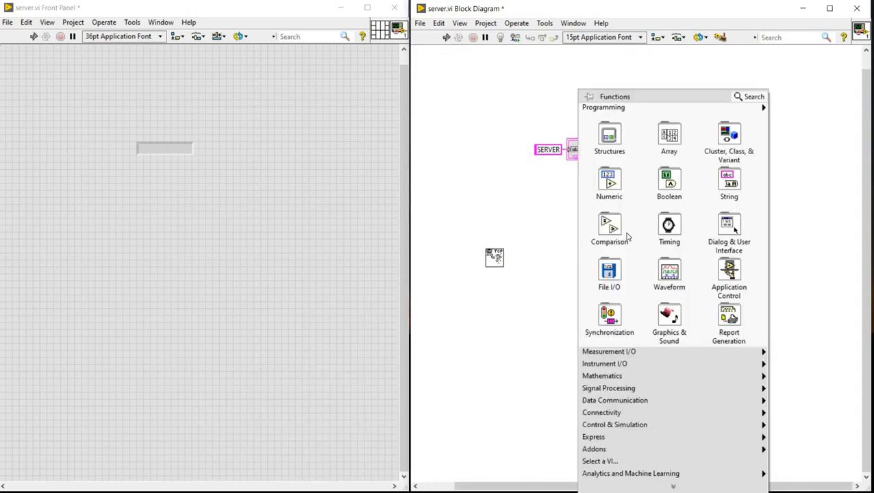
left_click(728, 230)
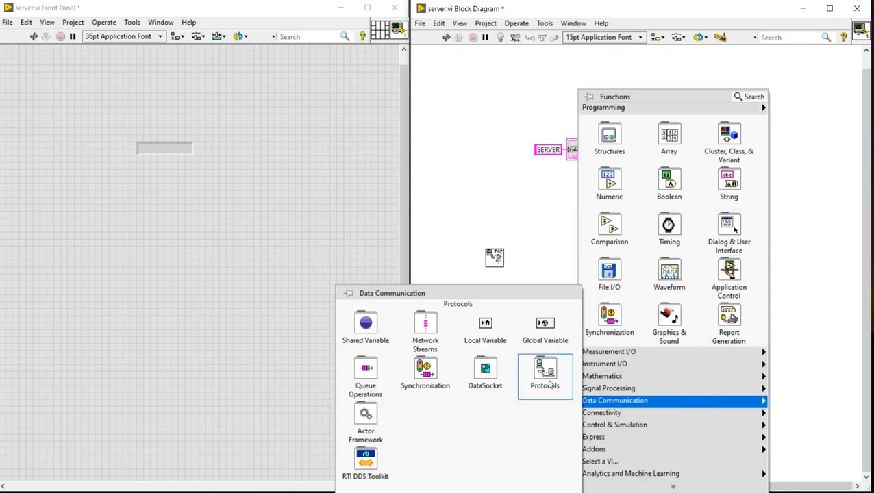
left_click(544, 373)
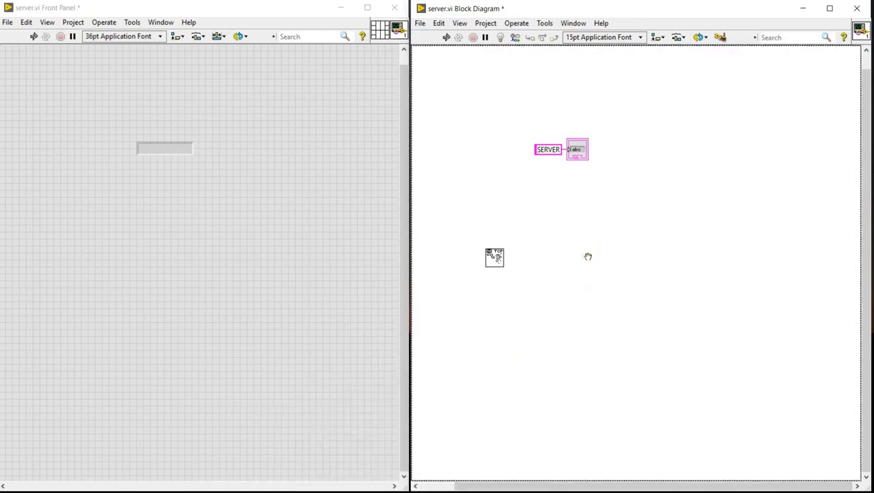
right_click(588, 258)
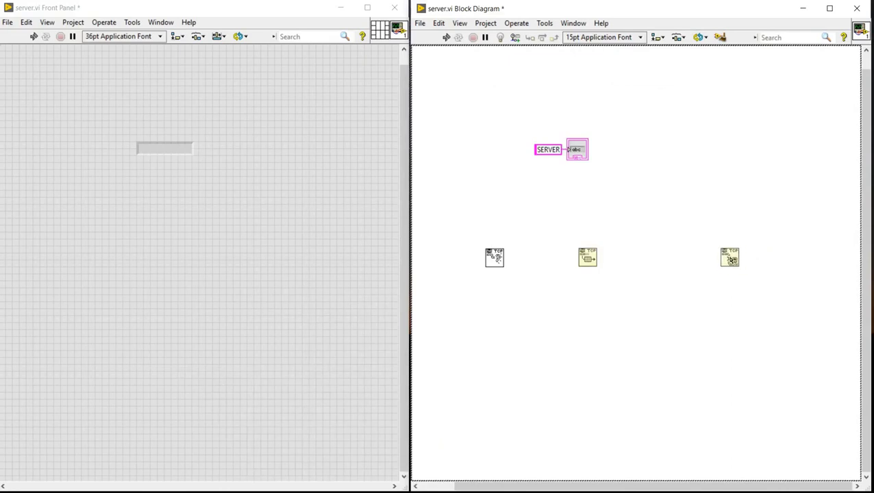
Chain the three TCP nodes by wiring connection ID from listener to write to close
left_click_drag(586, 257, 608, 257)
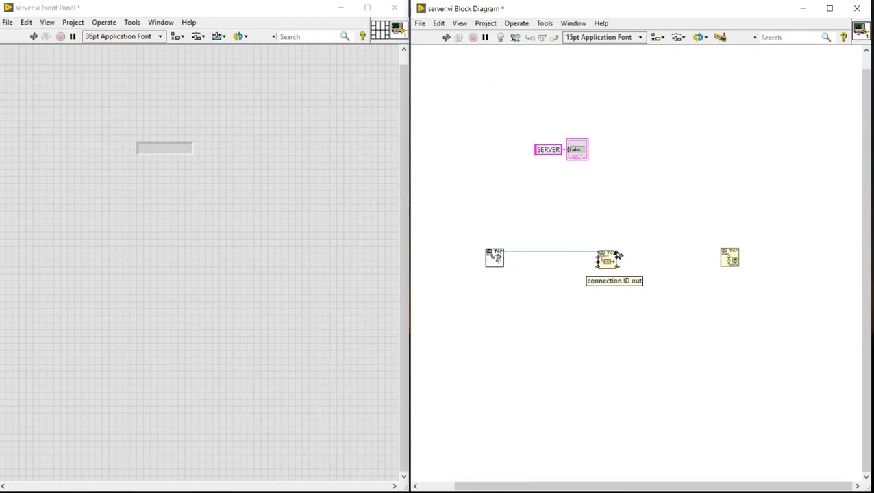
left_click_drag(611, 259, 721, 245)
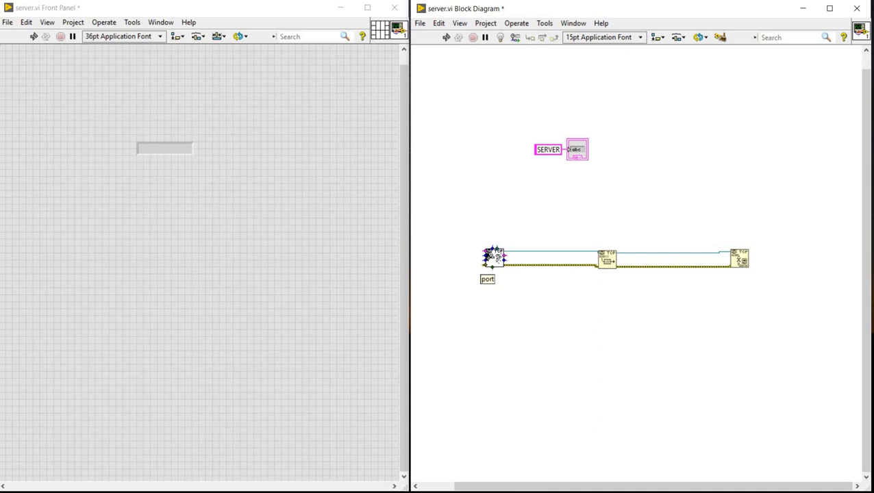
mouse_move(487, 258)
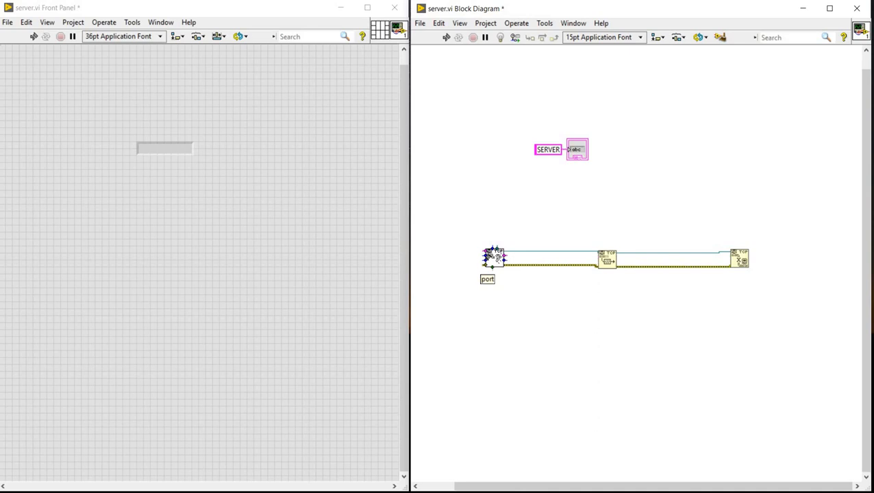
Give TCP Listen a port constant of 6000 and a timeout constant of 20000
right_click(494, 259)
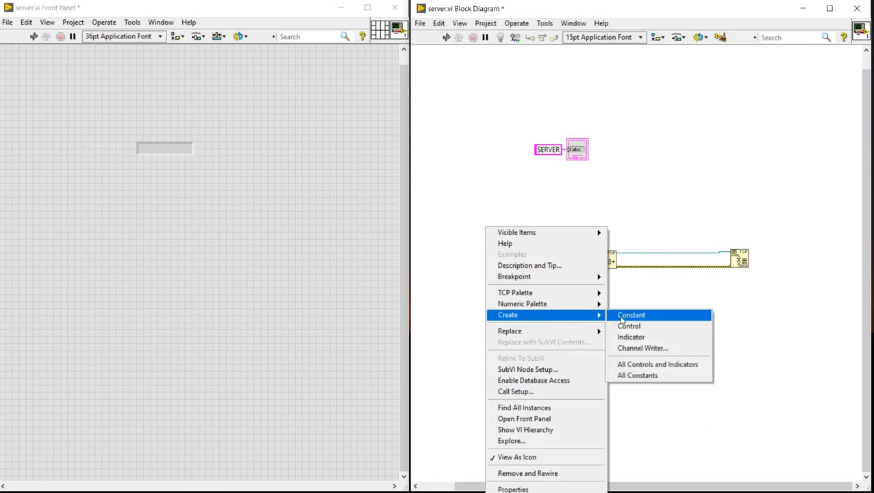
left_click(630, 315)
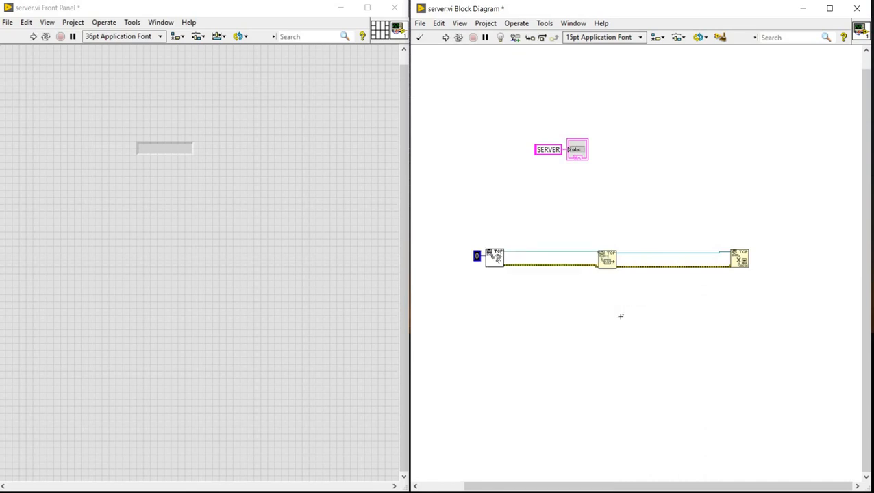
type("6000")
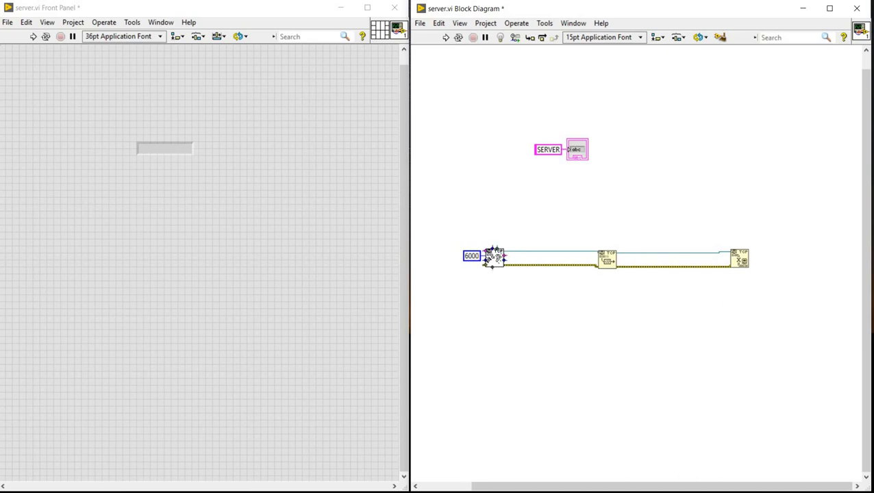
right_click(493, 259)
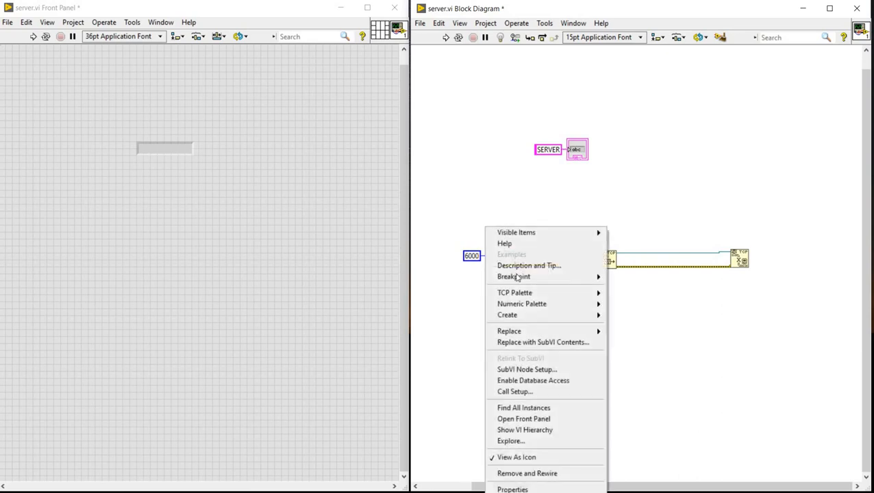
mouse_move(507, 313)
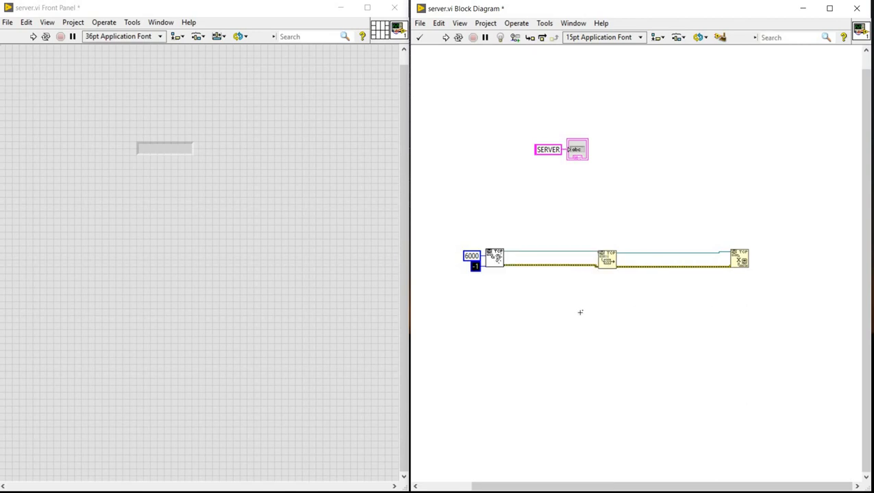
type("20000")
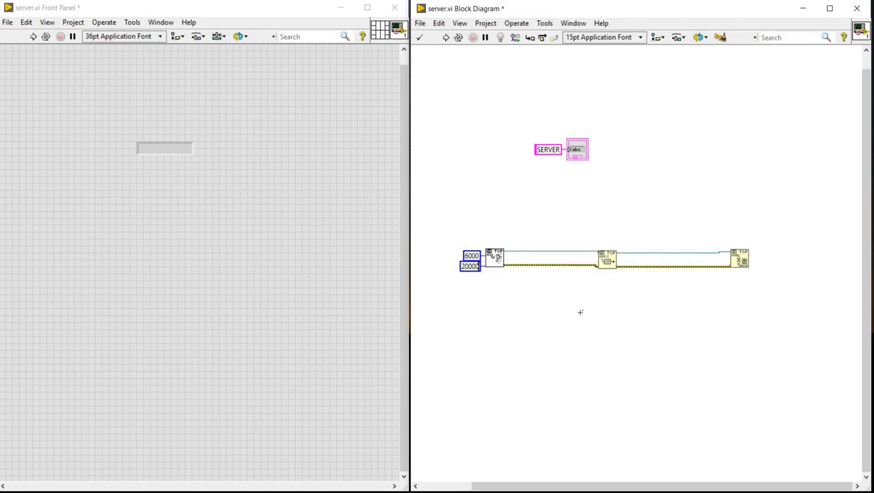
mouse_move(632, 287)
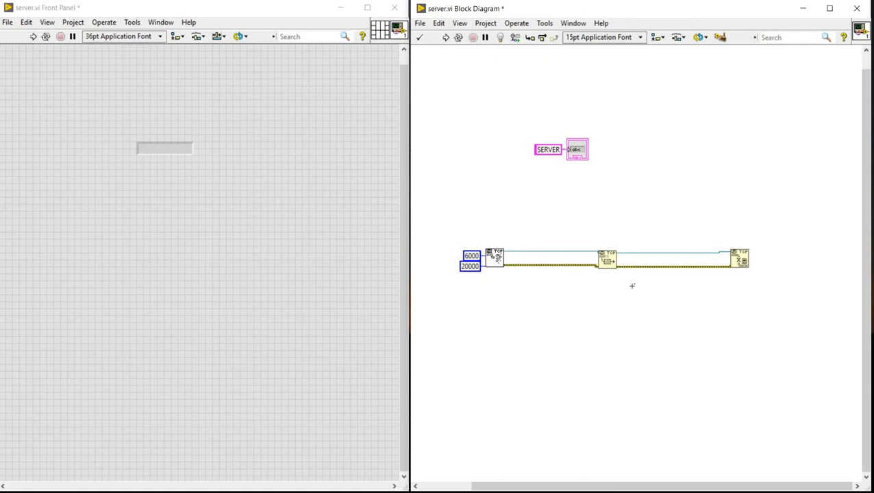
mouse_move(743, 263)
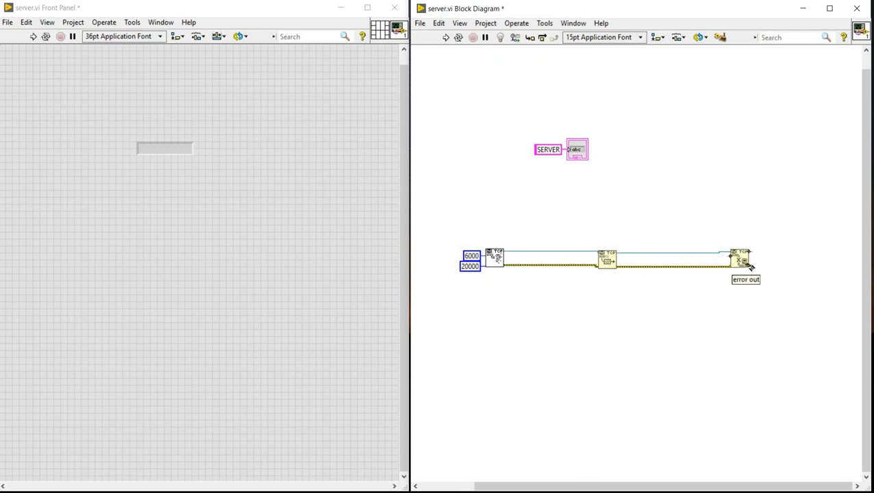
Add an error out indicator to TCP Close, hidden from the front panel and shown as a compact terminal
right_click(740, 258)
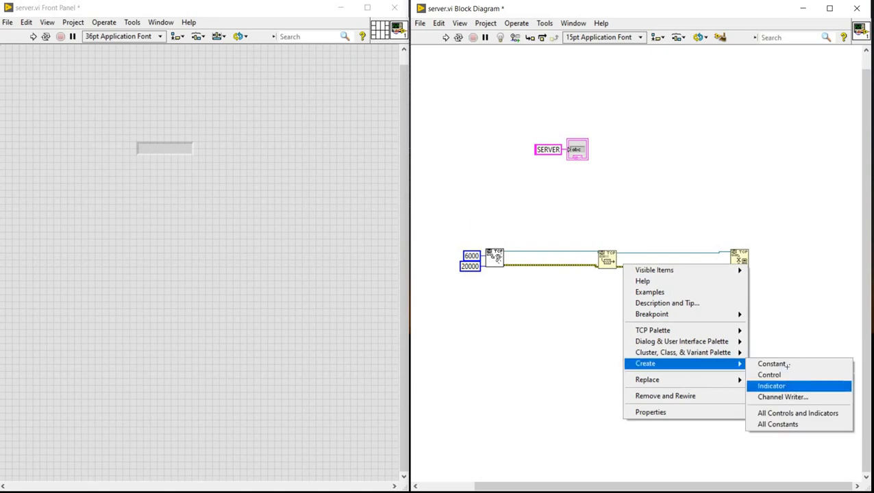
left_click(772, 386)
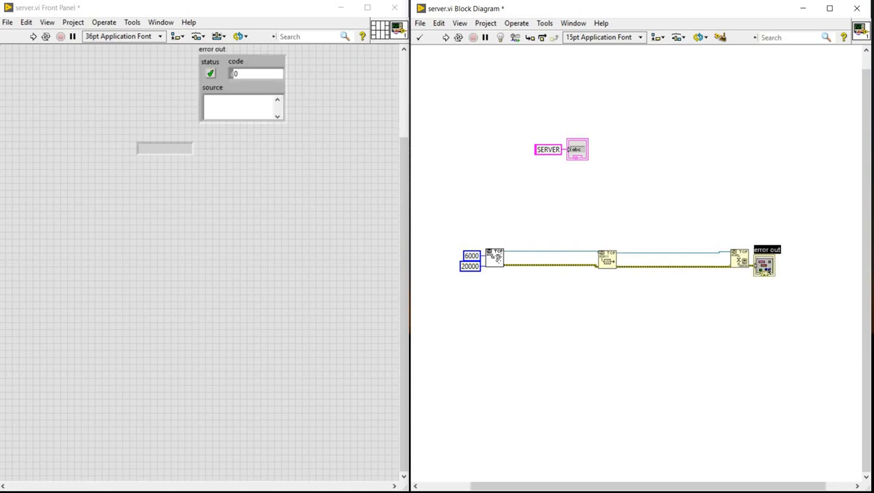
right_click(764, 266)
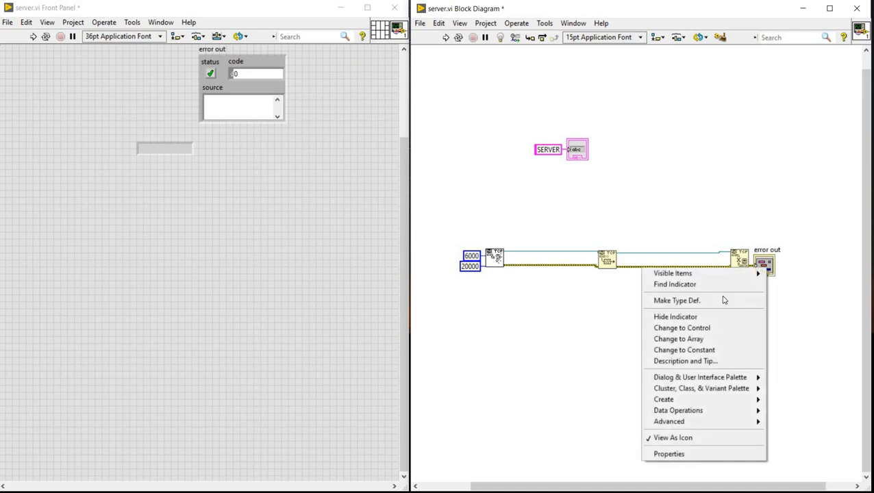
mouse_move(700, 377)
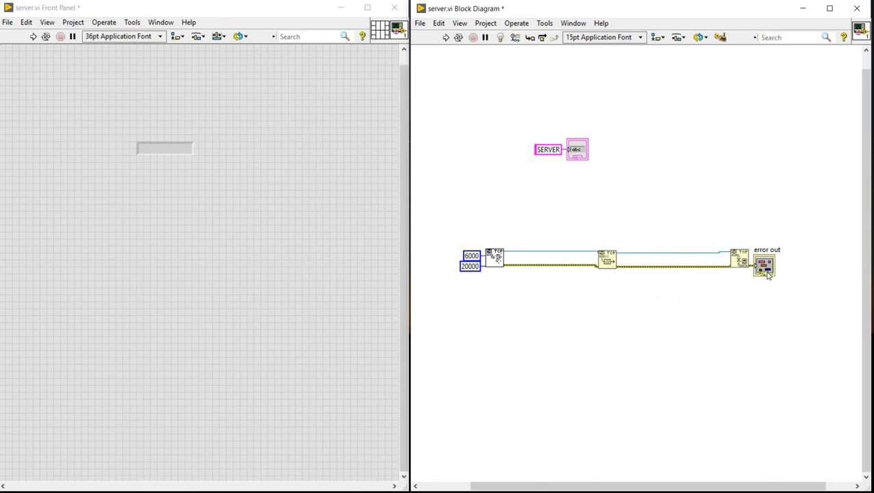
right_click(765, 266)
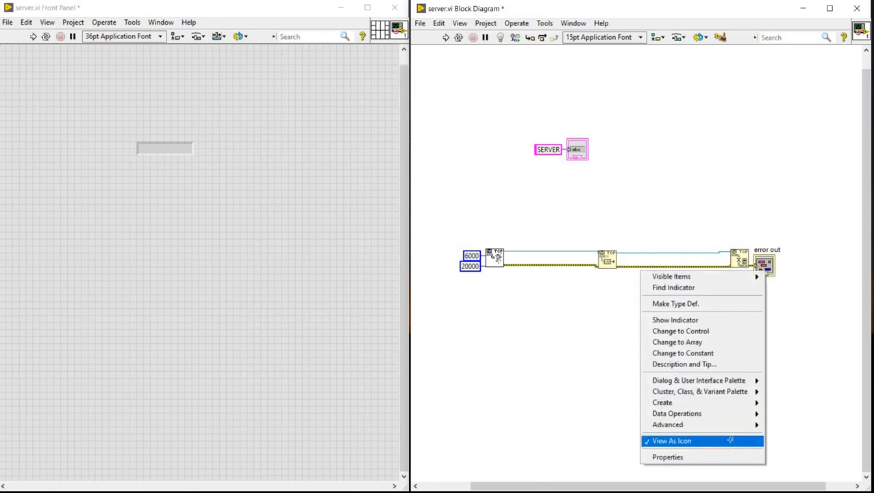
left_click(672, 441)
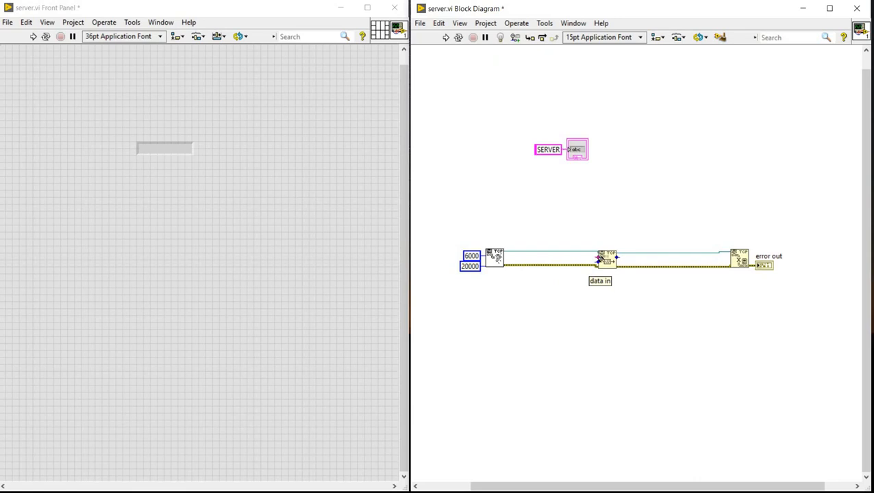
Create a string constant for the TCP Write data input
right_click(605, 260)
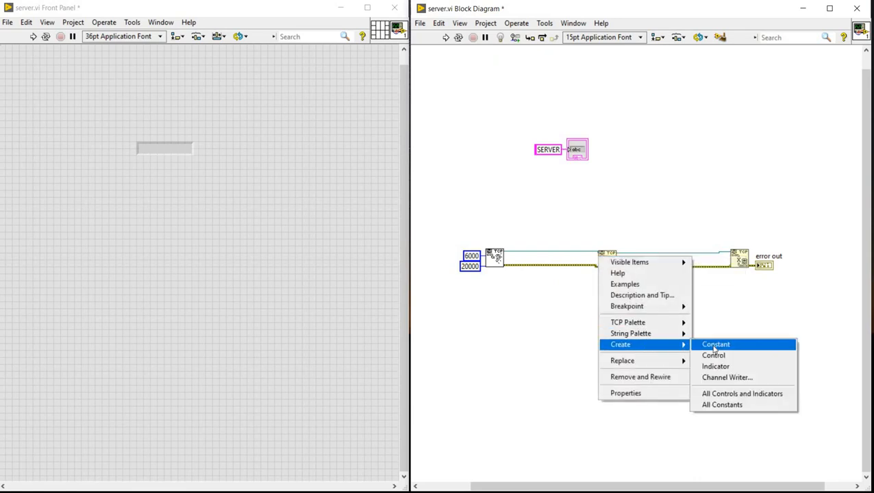
left_click(715, 344)
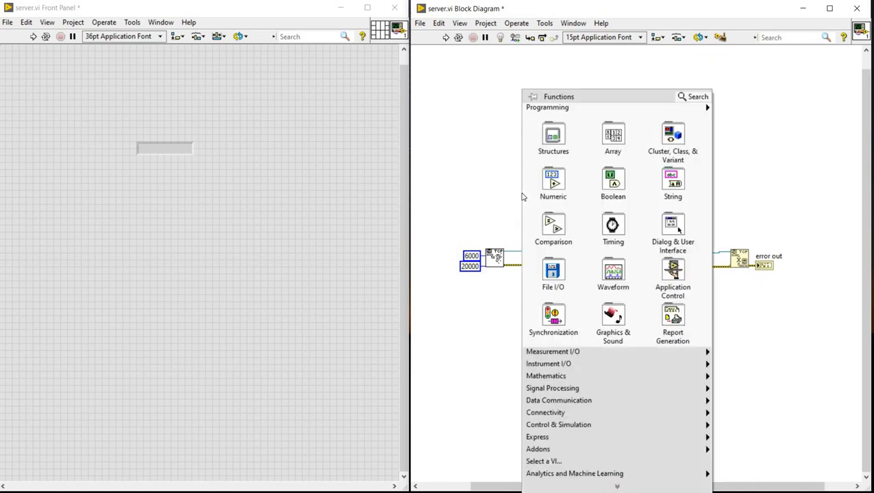
Enclose TCP Write in a While Loop with the HELLO EVERYONE constant moved above the write
left_click(554, 183)
type("HELLO EVERYONE")
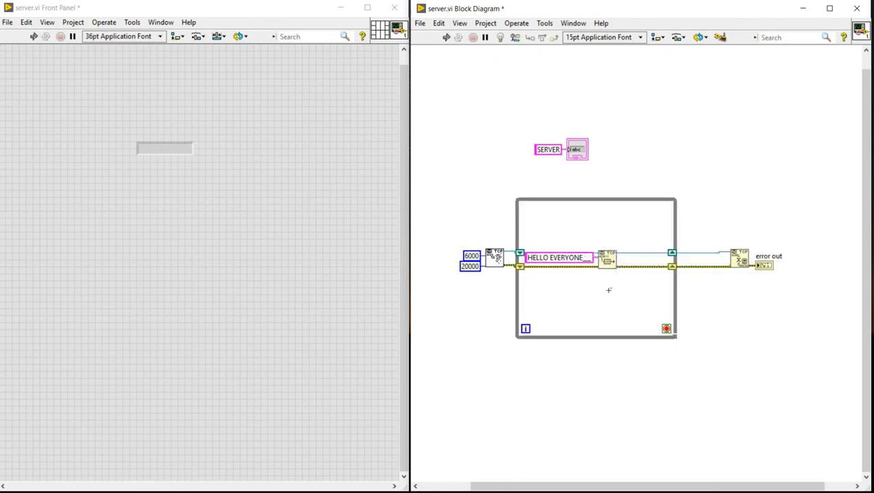
left_click_drag(557, 258, 574, 232)
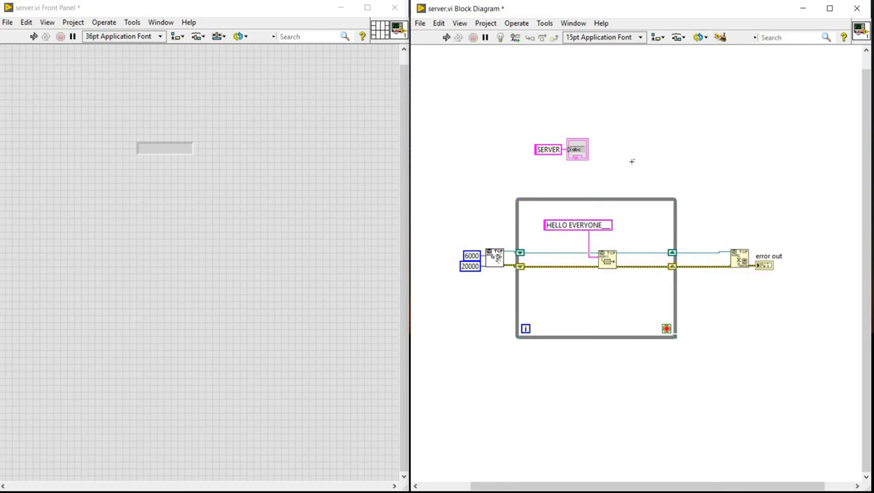
mouse_move(629, 163)
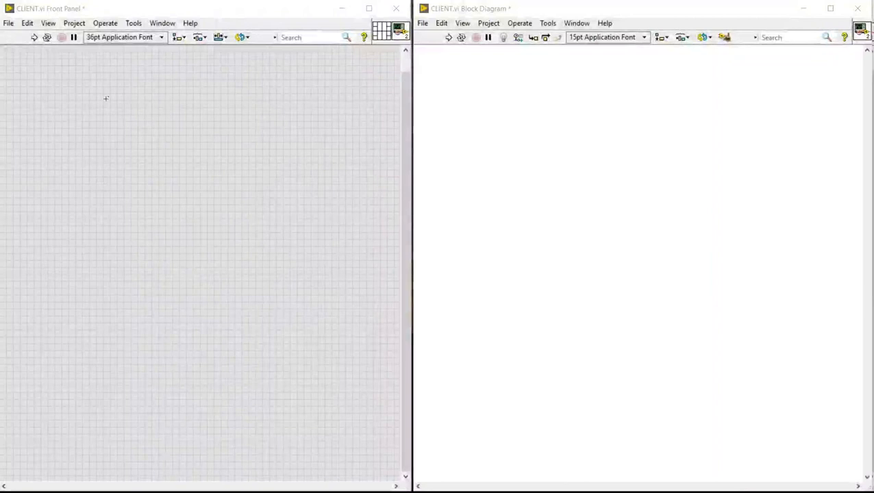
Add a String Indicator from Controls > String & Path to the client front panel
right_click(107, 98)
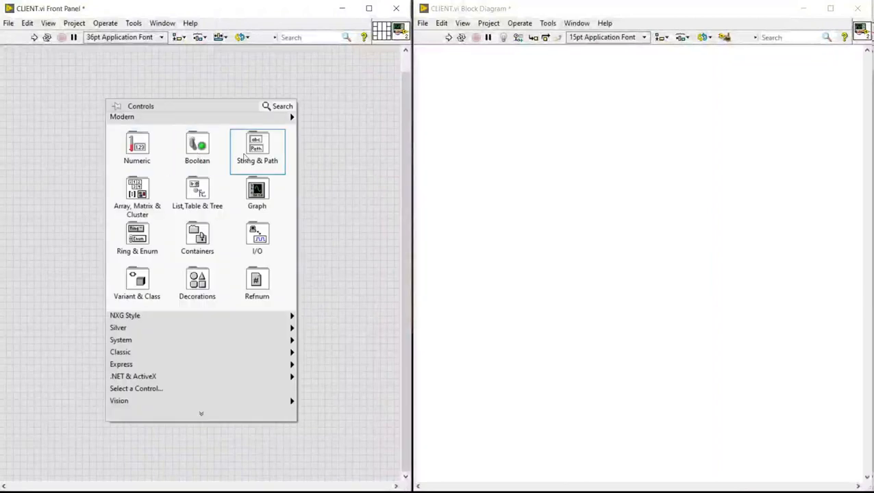
left_click(257, 147)
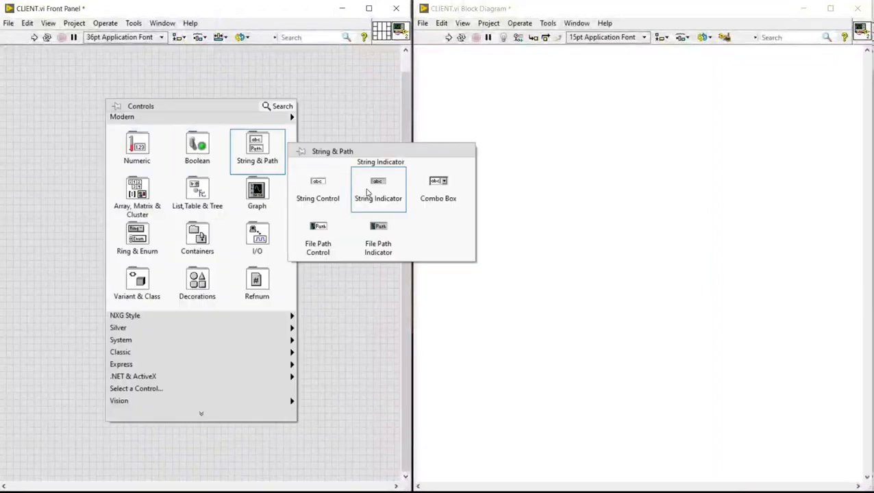
left_click(378, 189)
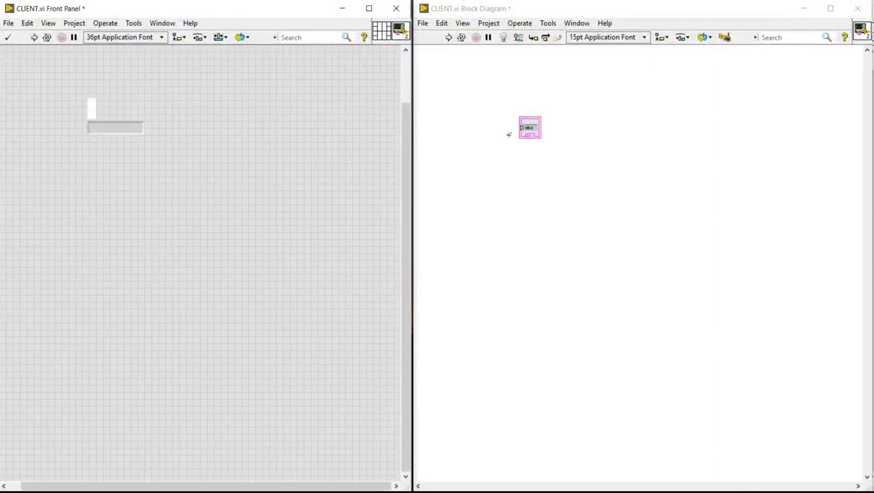
Feed the client indicator from a new string constant reading CLIENT
right_click(529, 129)
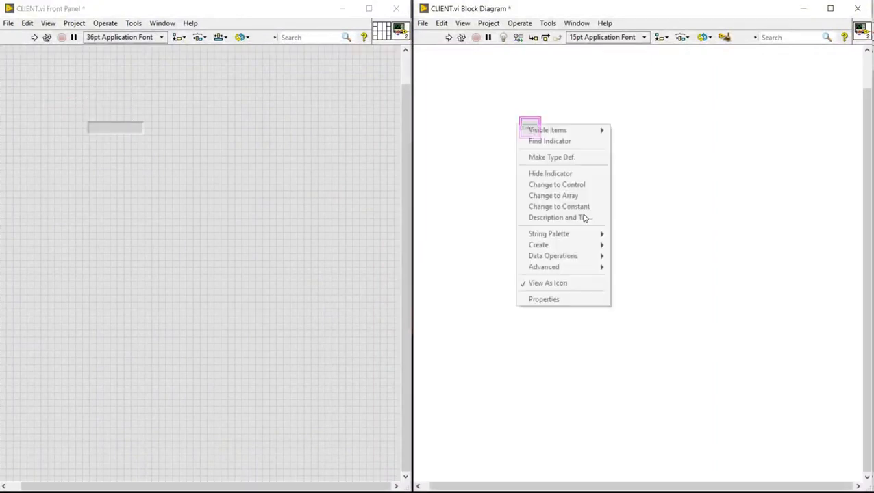
mouse_move(538, 244)
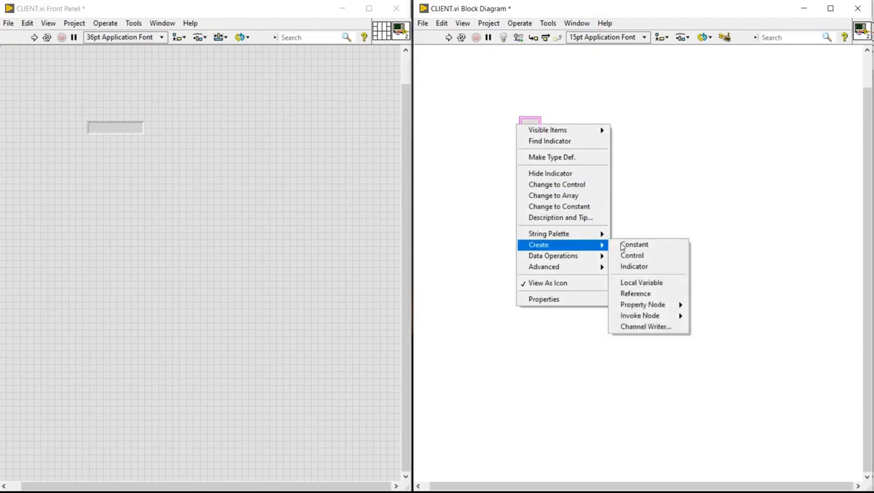
left_click(633, 244)
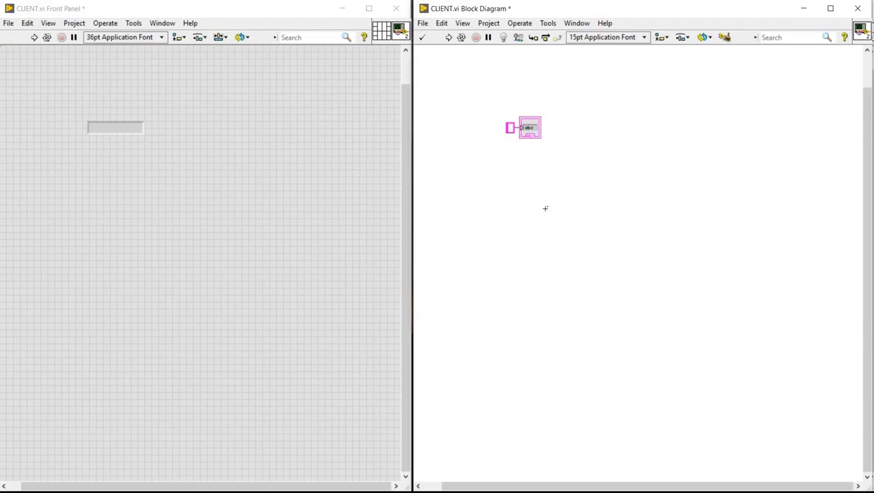
type("CLIENT")
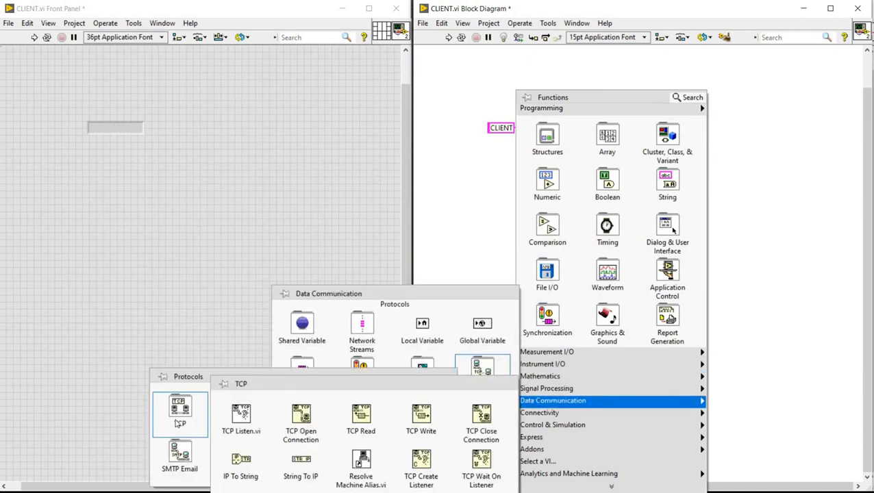
mouse_move(302, 418)
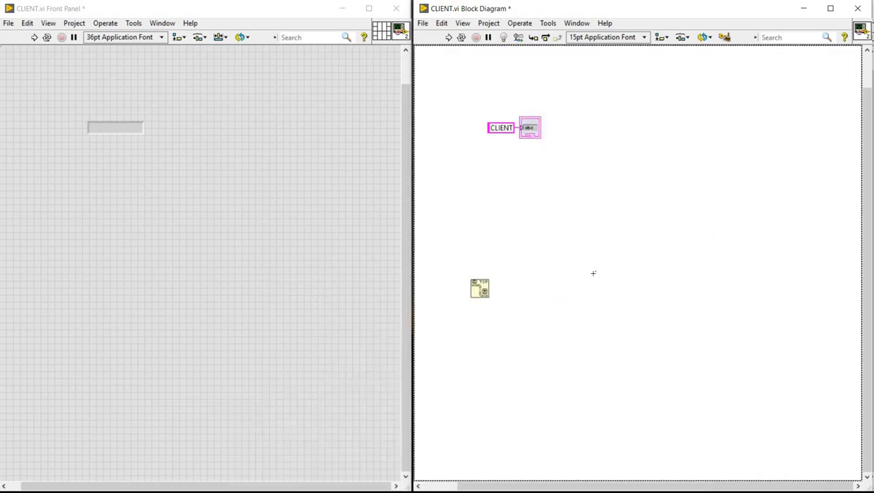
Place TCP Open Connection, TCP Read and TCP Close Connection in a row on the client diagram
right_click(593, 274)
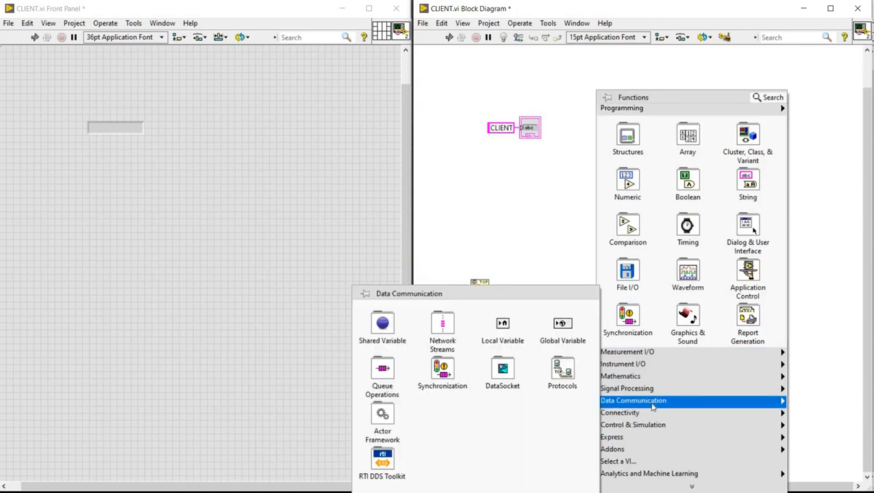
left_click(562, 373)
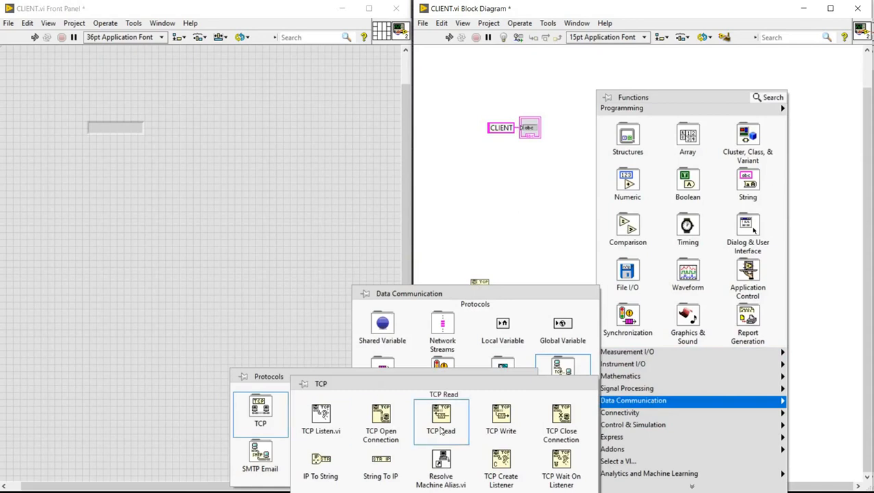
left_click(441, 417)
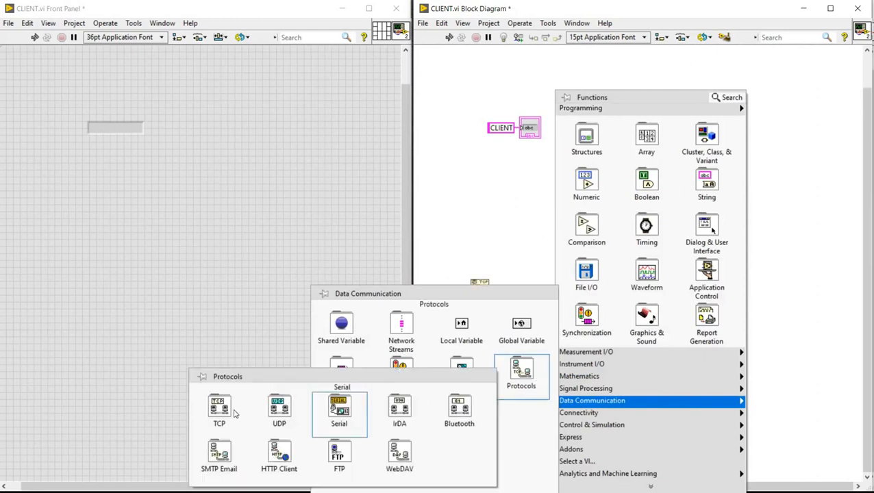
left_click(219, 411)
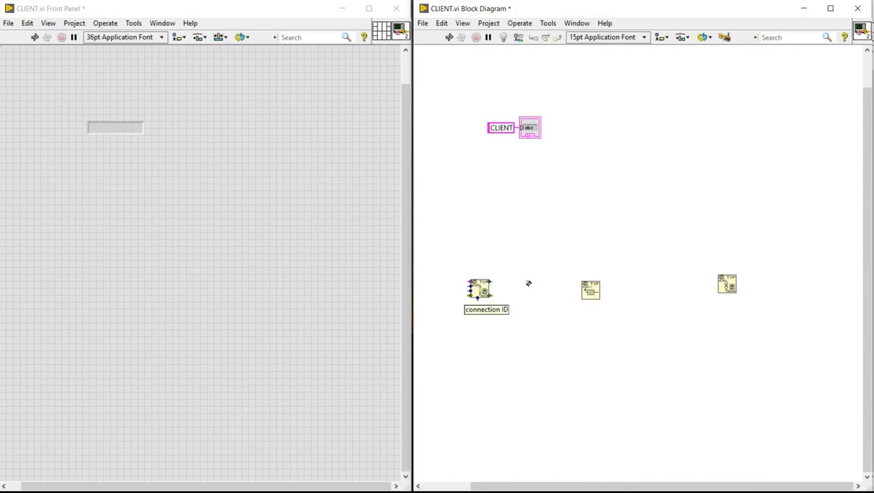
Wire the client TCP nodes in sequence and end TCP Close in a compact error out indicator
left_click_drag(480, 288, 591, 289)
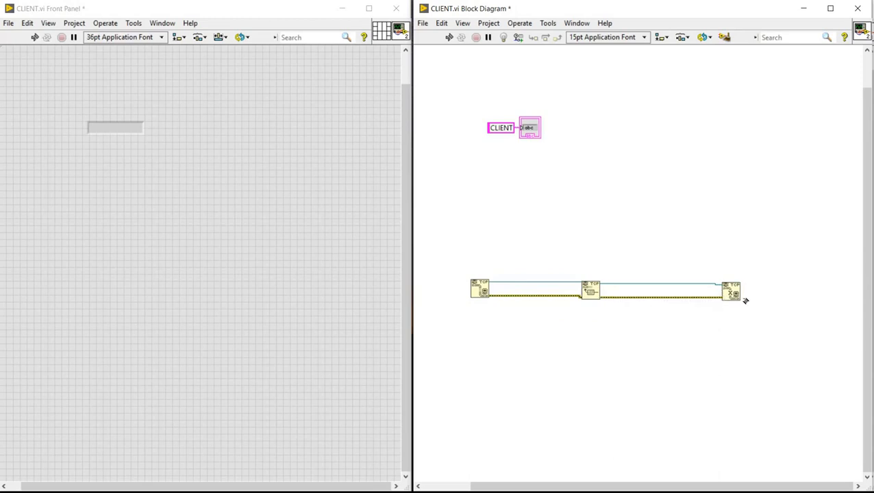
right_click(733, 293)
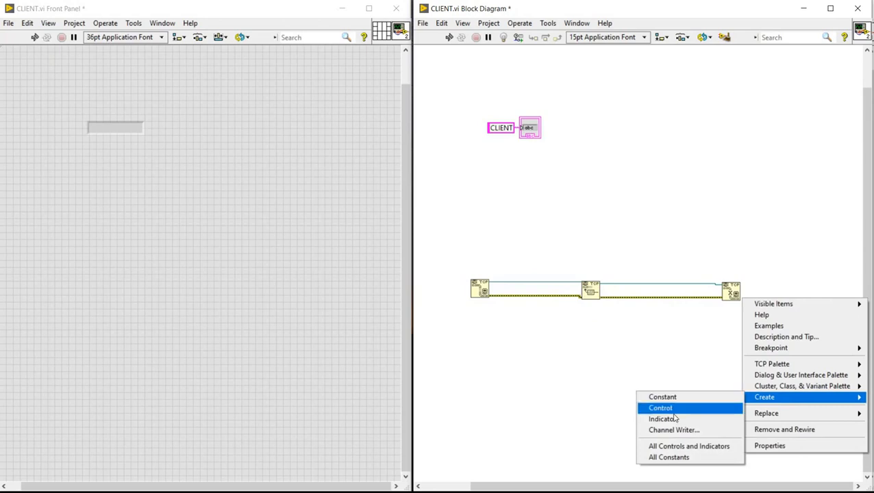
left_click(661, 408)
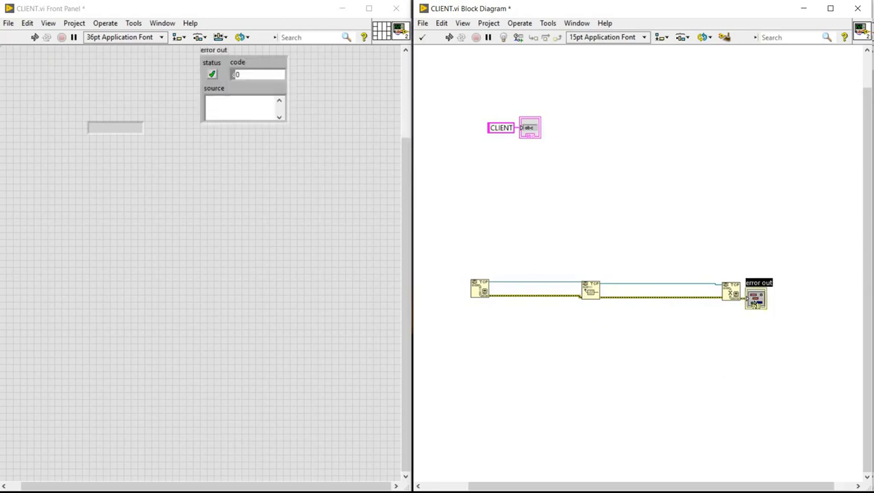
right_click(756, 296)
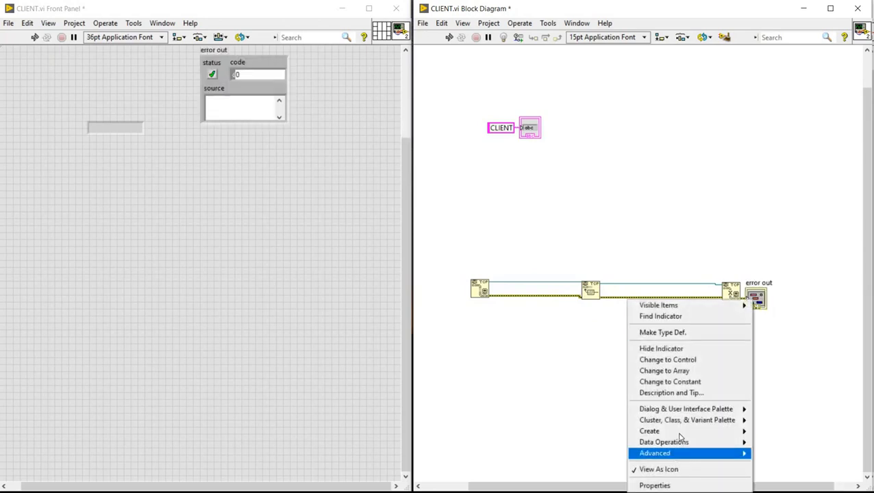
mouse_move(661, 350)
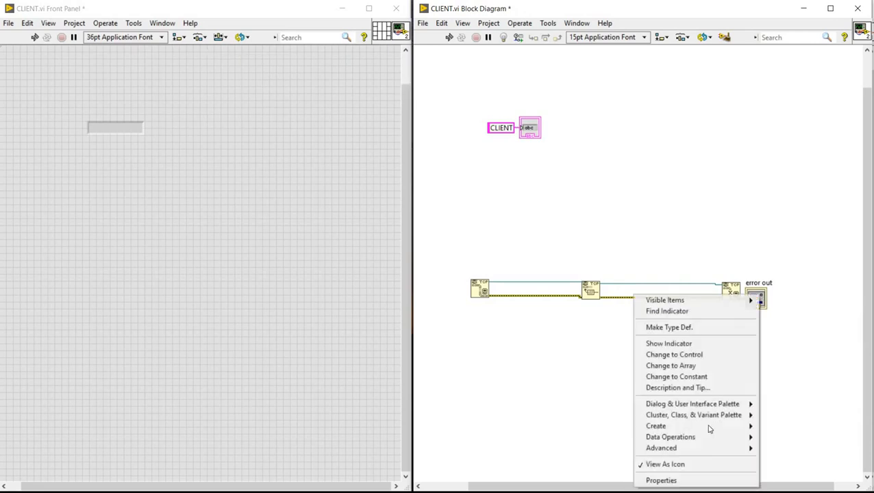
left_click(513, 318)
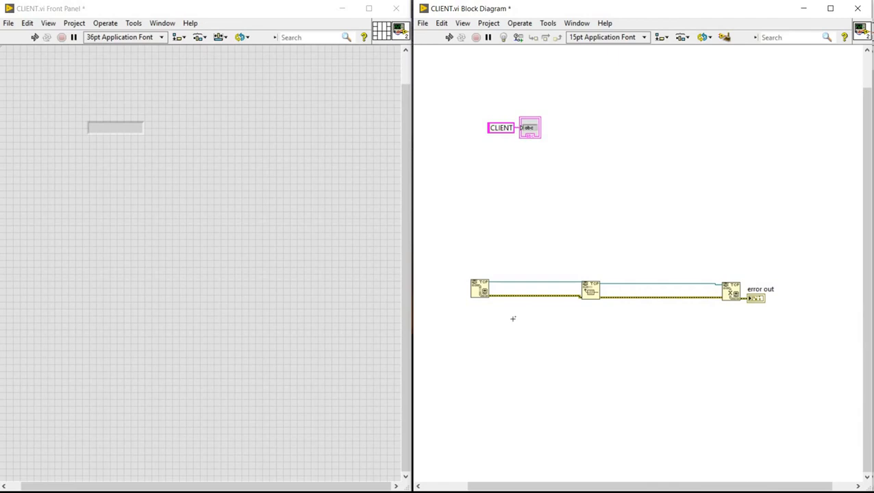
mouse_move(477, 288)
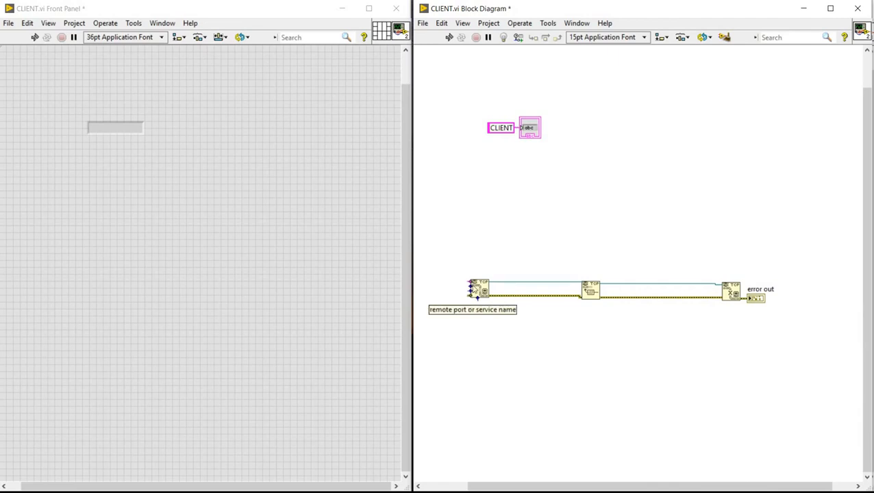
Give TCP Open Connection a remote port constant of 6000 and a timeout constant of 10000
right_click(476, 288)
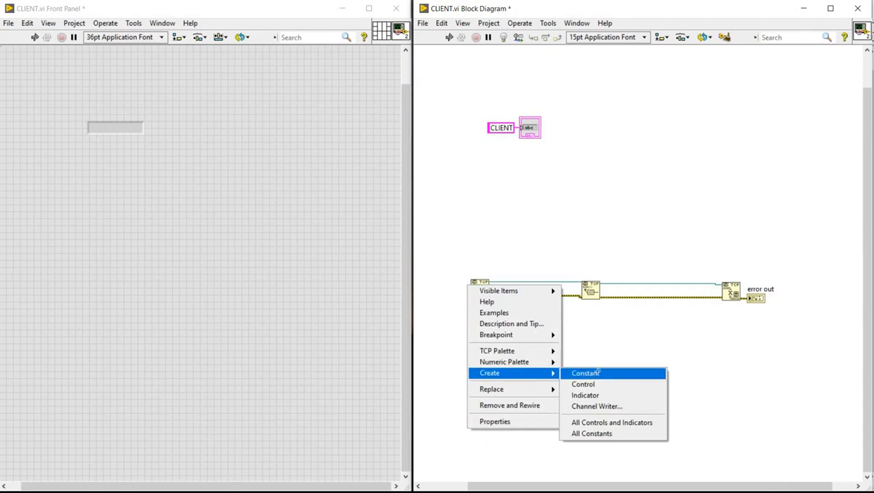
left_click(586, 373)
type("6000")
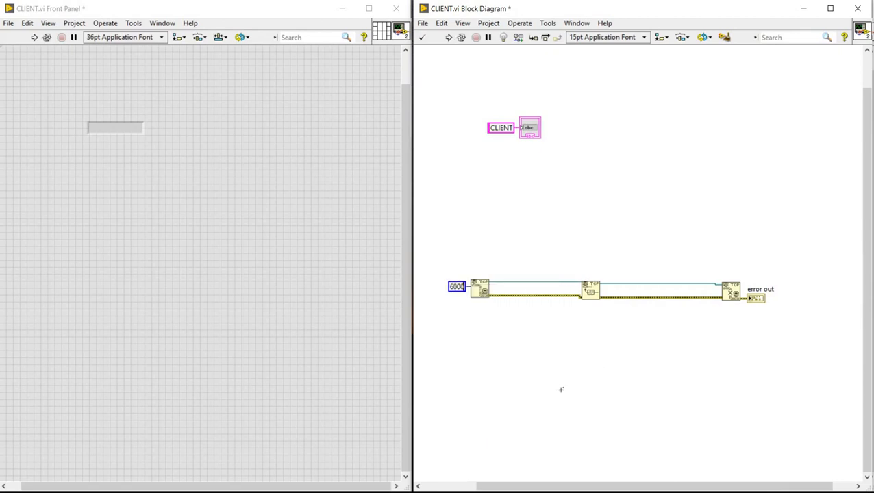
mouse_move(476, 290)
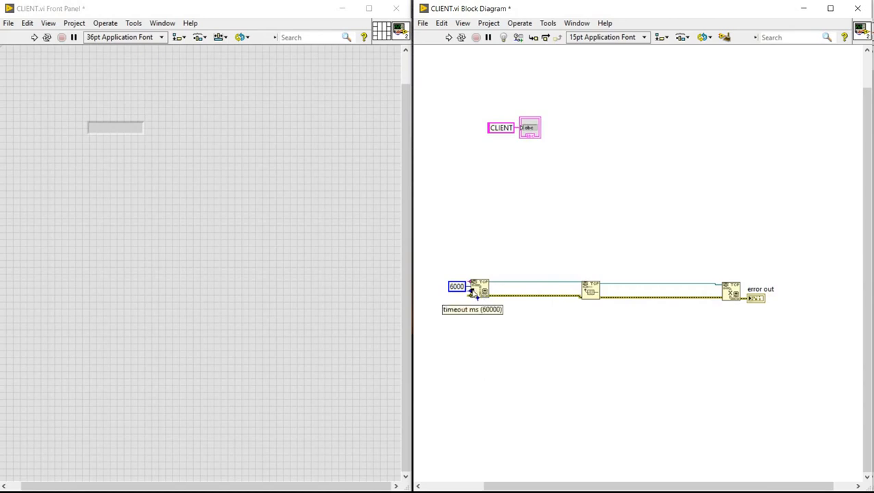
right_click(479, 287)
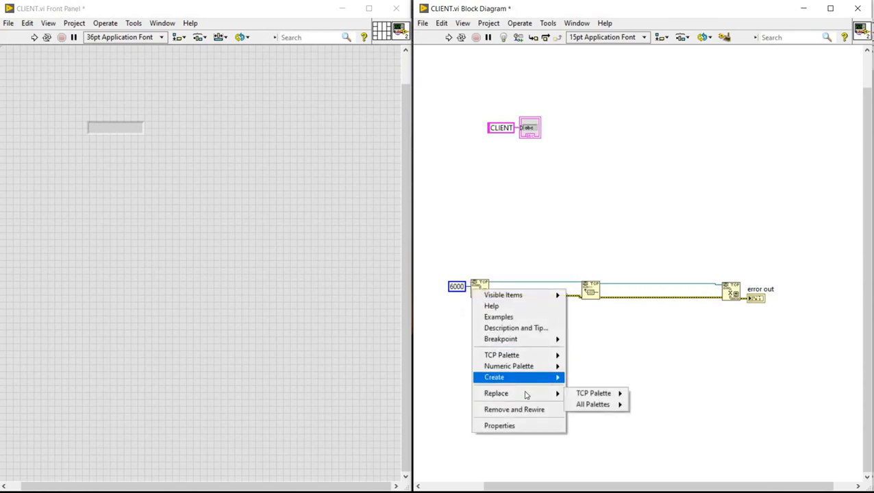
mouse_move(494, 378)
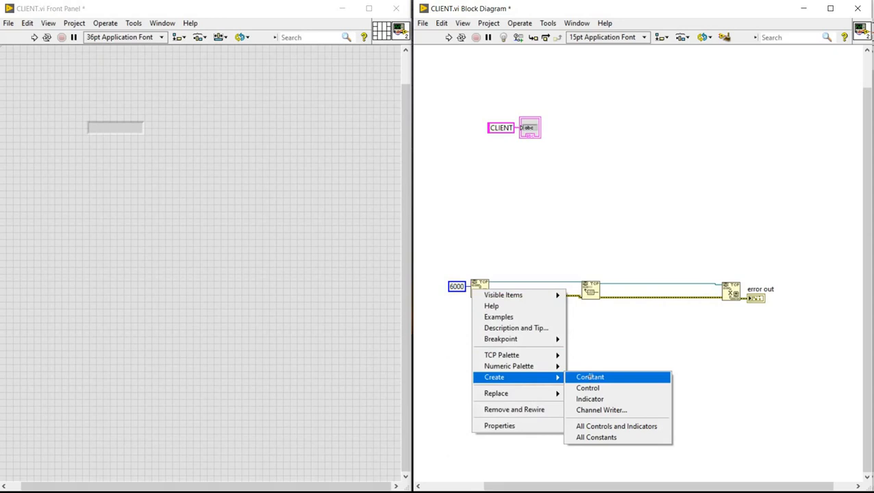
left_click(590, 376)
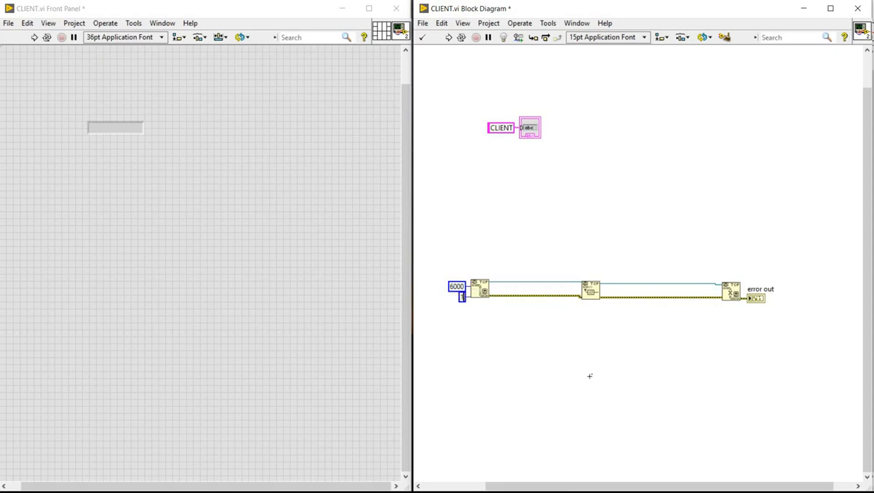
type("10000")
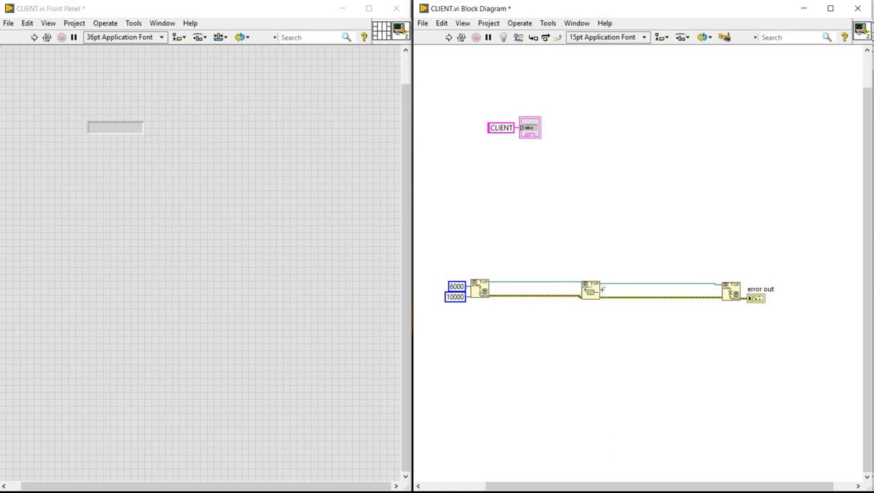
Create a string indicator from TCP Read's data out terminal
right_click(590, 291)
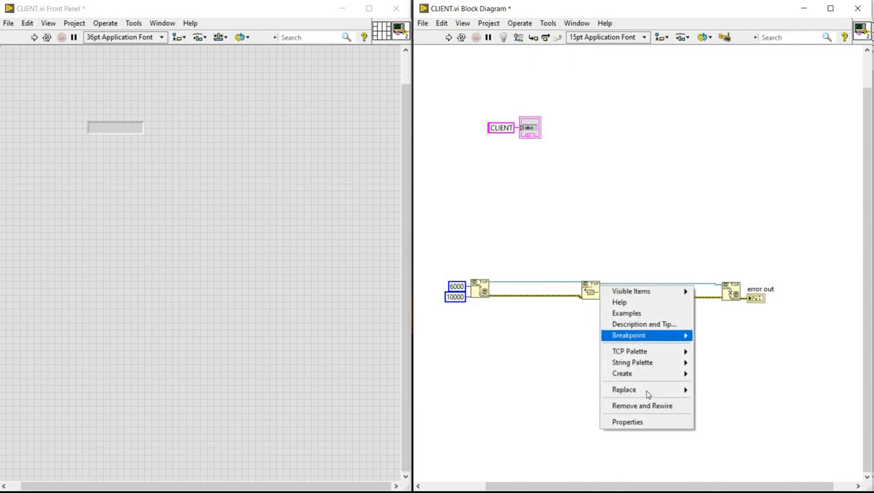
mouse_move(622, 373)
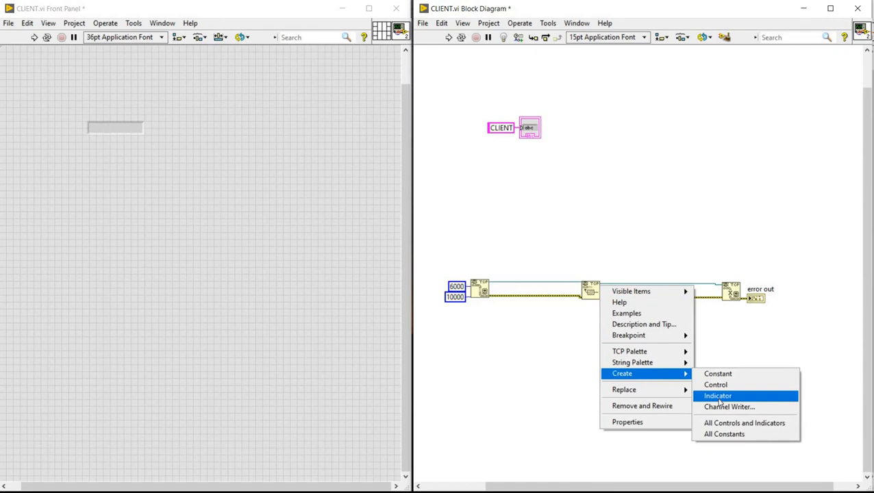
left_click(718, 394)
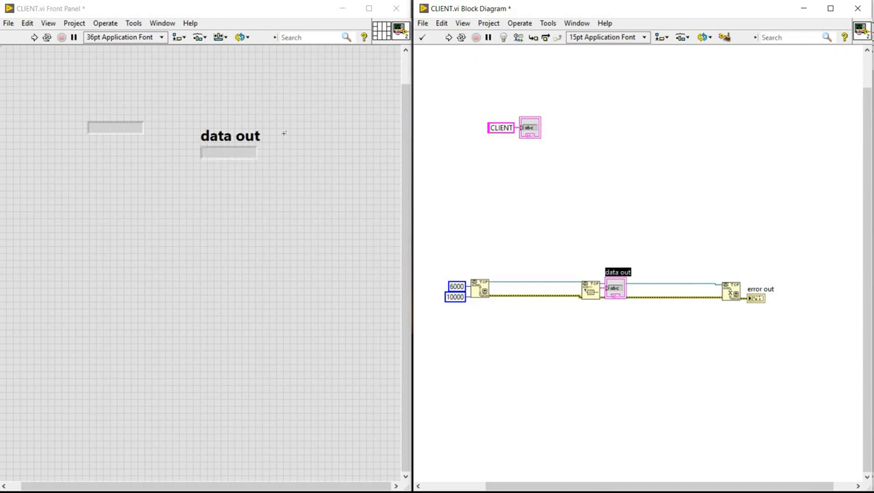
Rename the new indicator's label to DATA OUT in capitals
double_click(249, 136)
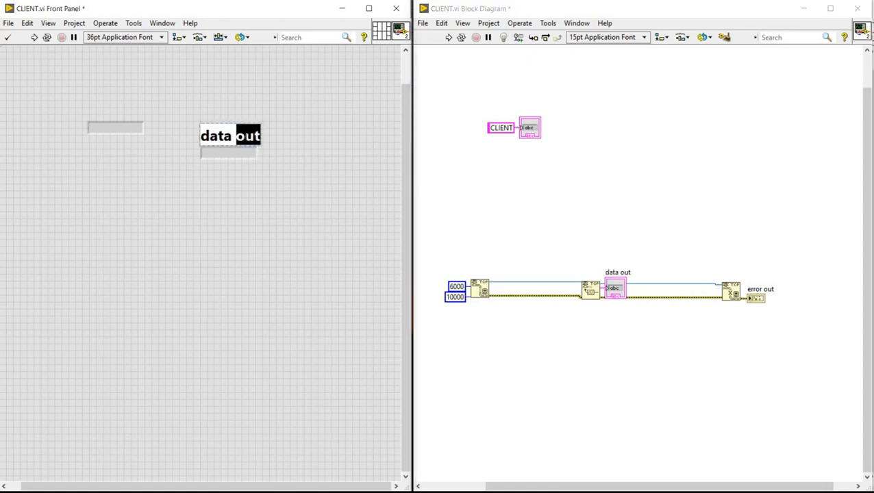
type("PUT")
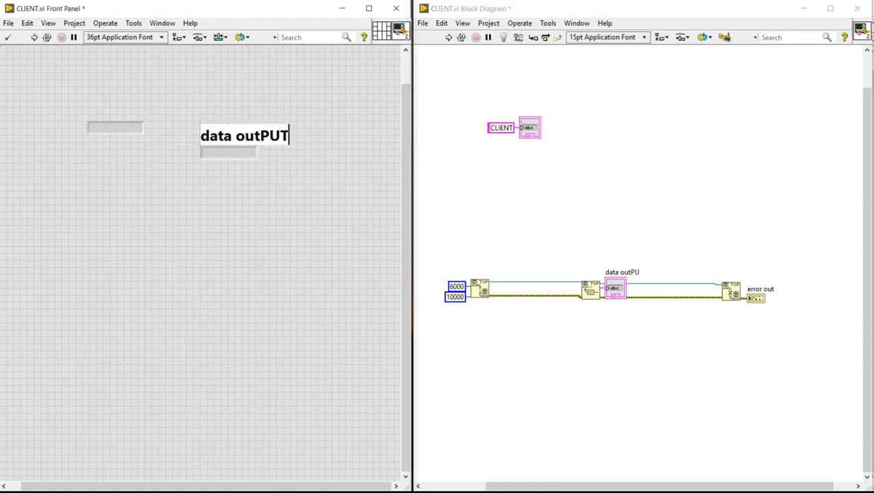
type("d")
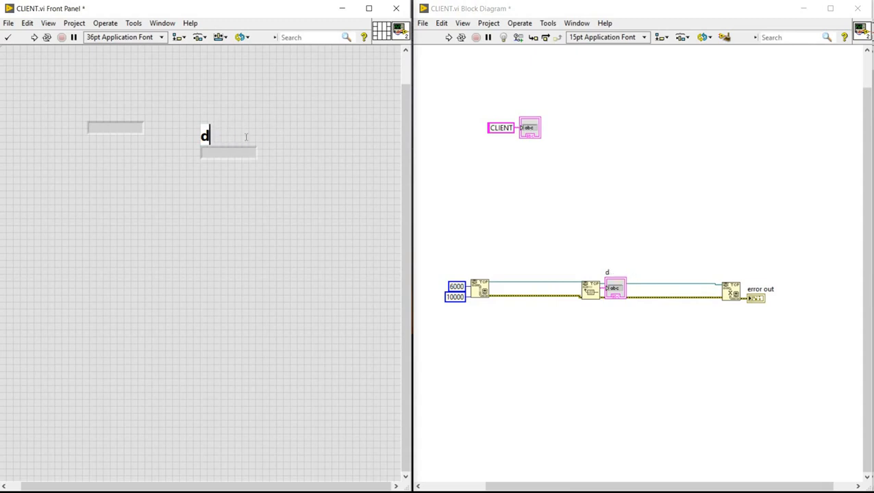
type("ATA O")
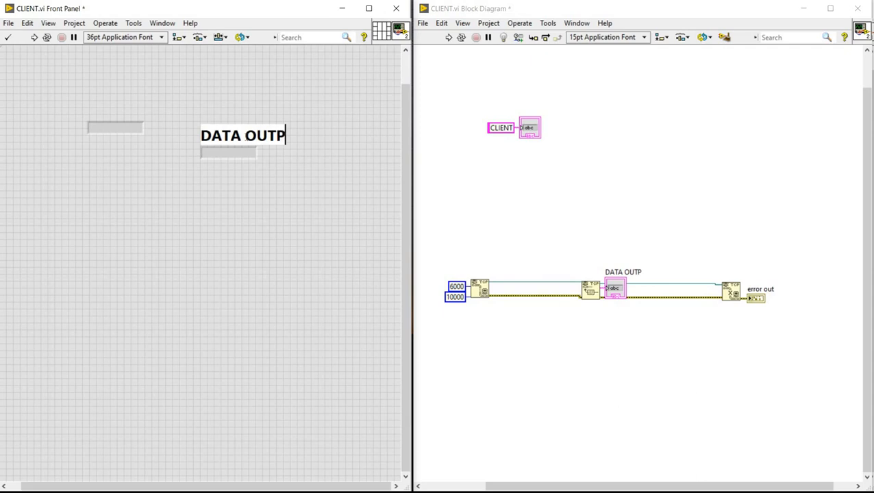
type("UT")
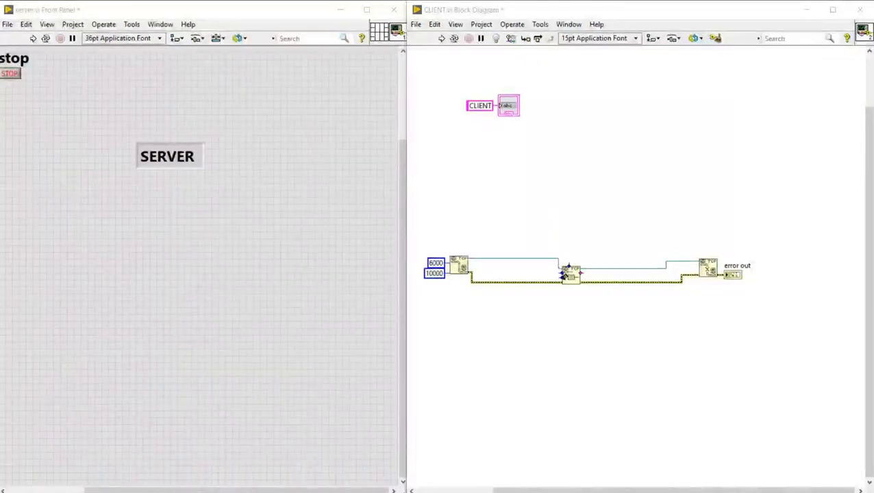
Add a bytes-to-read constant to TCP Read and move the data out indicator above it
right_click(569, 271)
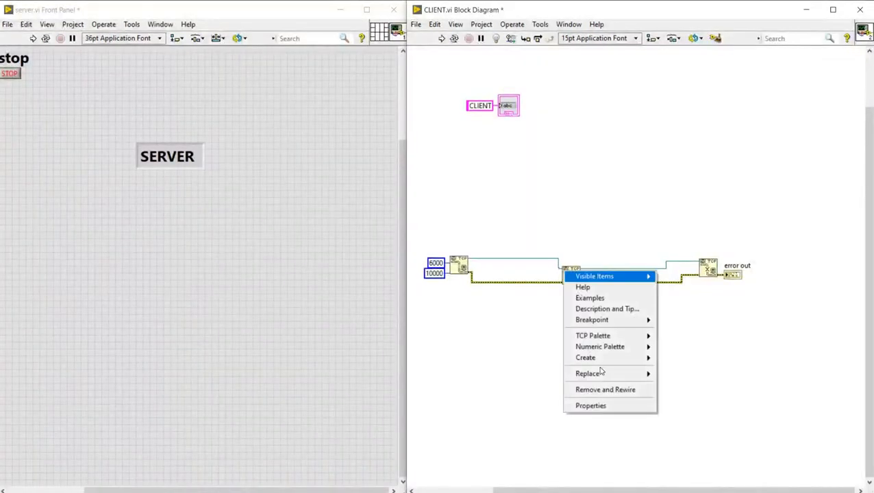
mouse_move(586, 356)
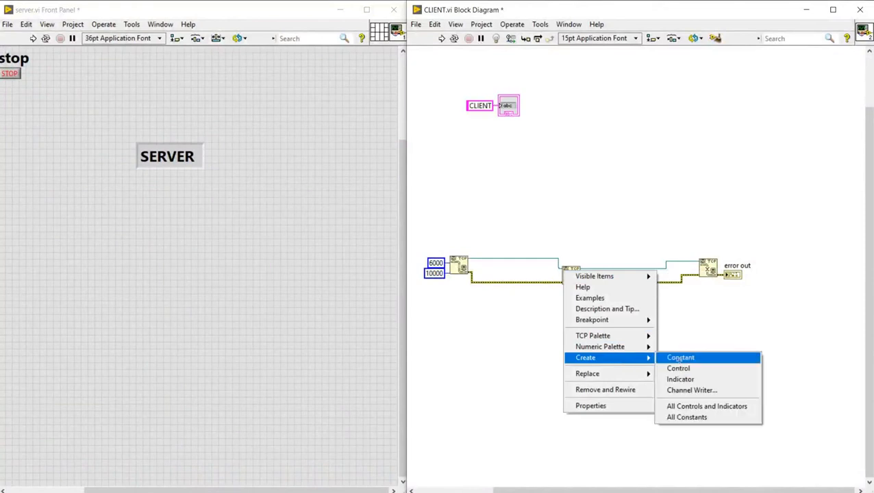
left_click(679, 356)
type("12")
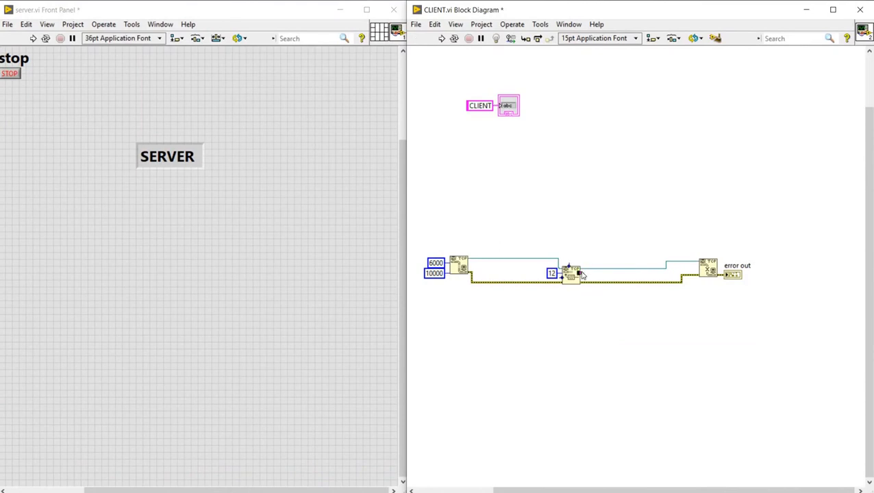
right_click(573, 274)
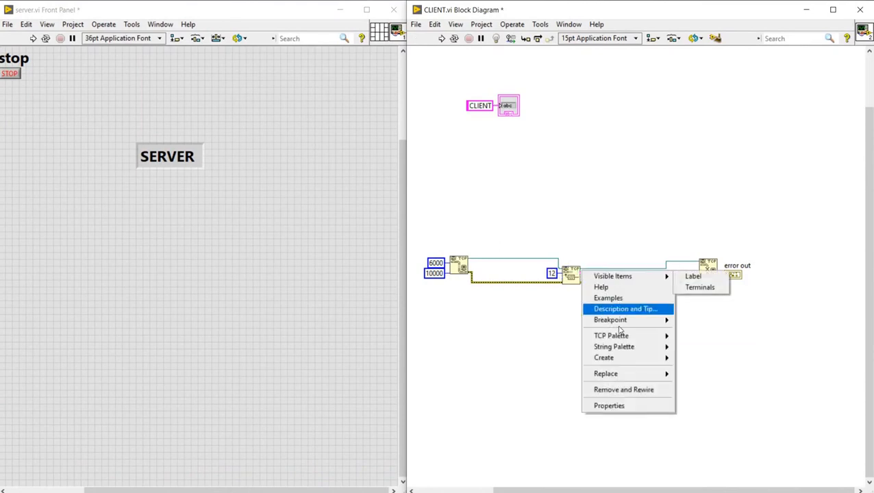
mouse_move(602, 357)
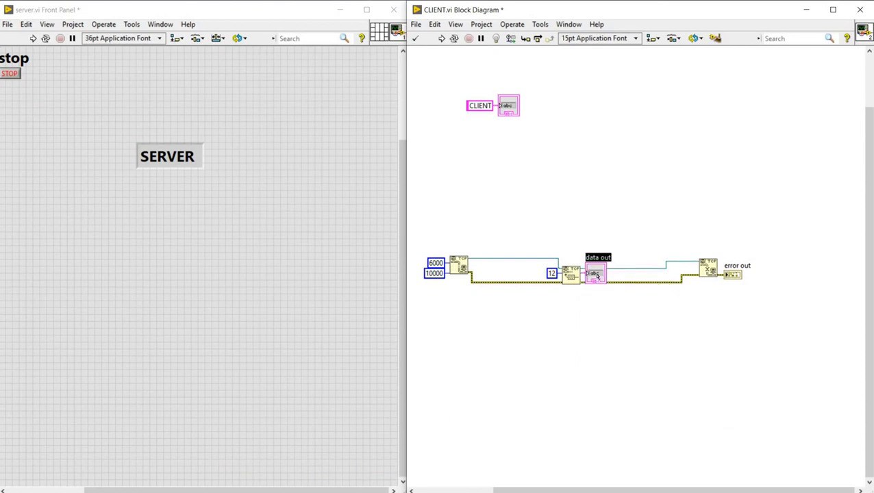
left_click_drag(596, 274, 603, 236)
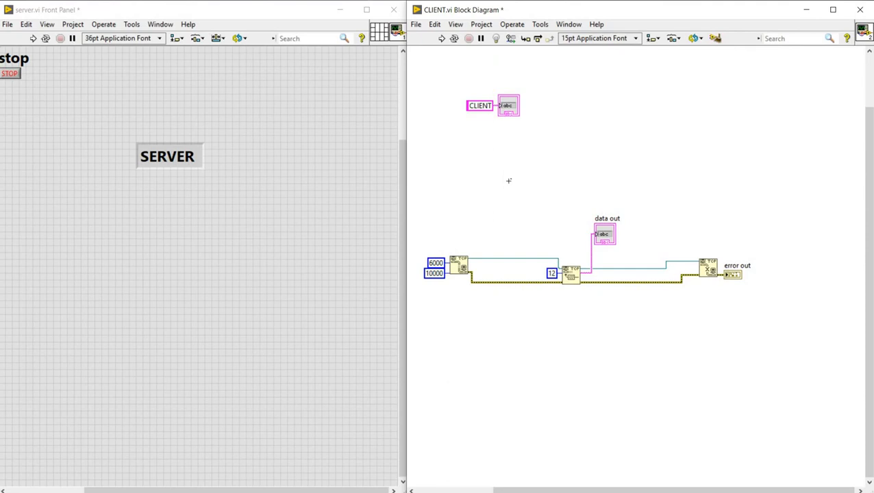
Enclose TCP Read and the indicator in a While Loop with a stop control on its condition
right_click(508, 181)
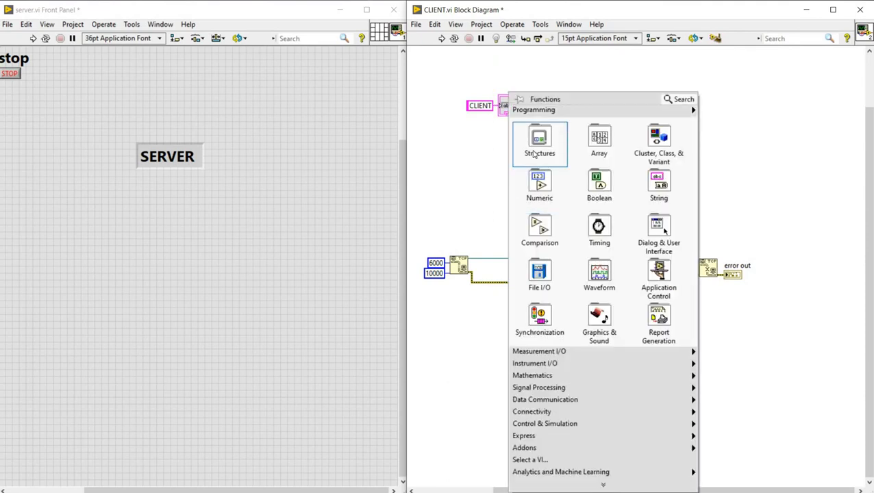
left_click(540, 142)
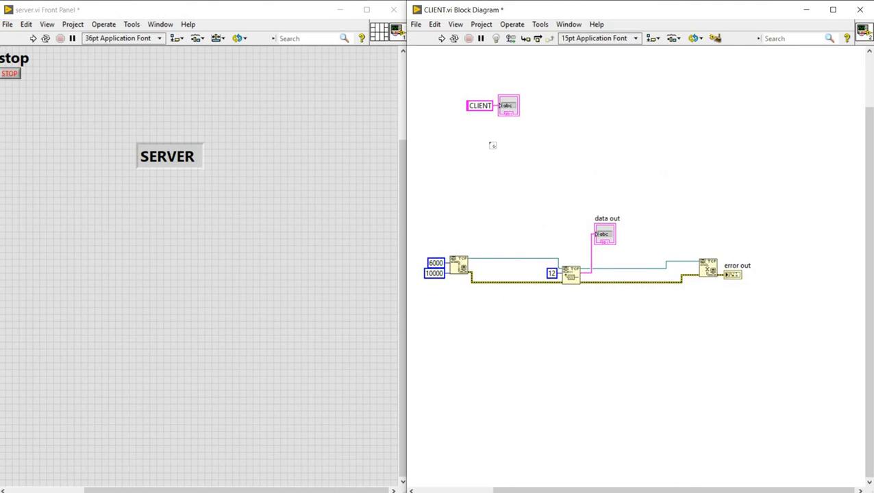
left_click_drag(493, 145, 682, 386)
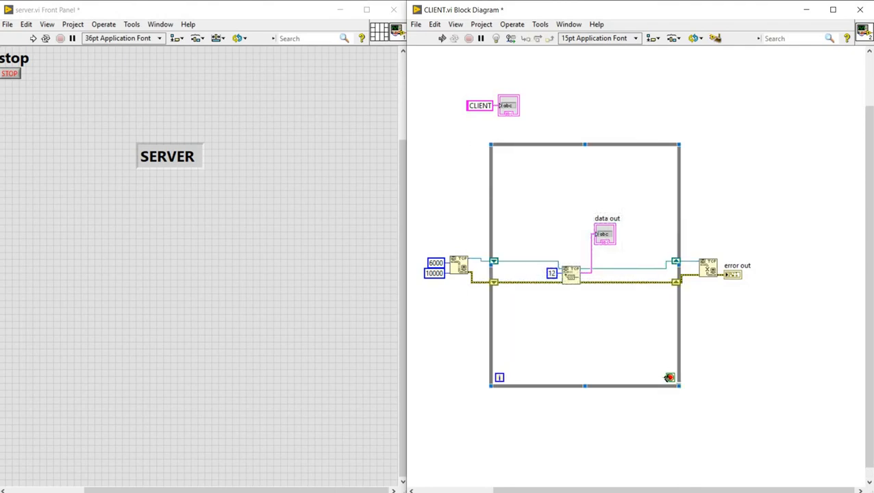
right_click(669, 378)
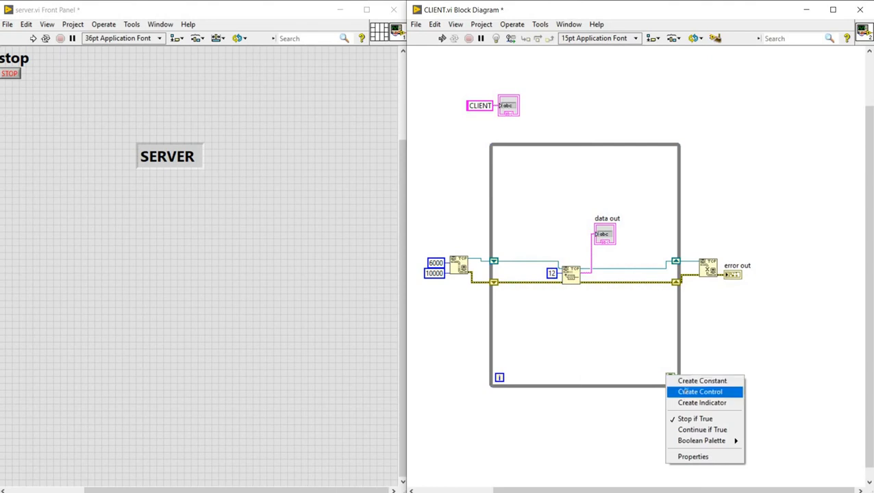
left_click(699, 392)
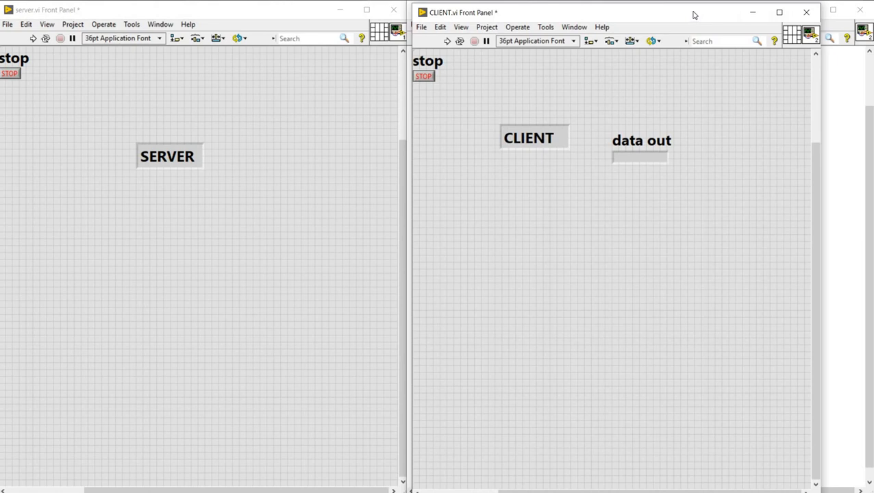
mouse_move(600, 13)
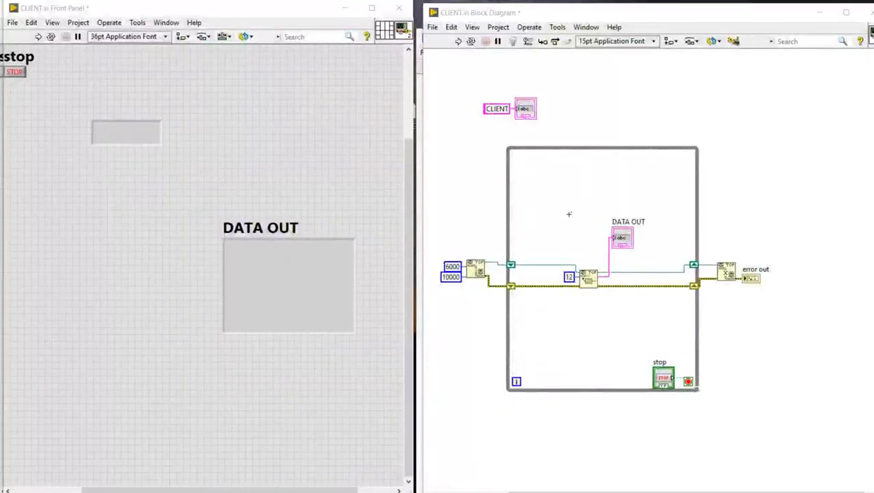
Place a Wait (ms) function in the client loop with a 200 ms delay constant
left_click(600, 185)
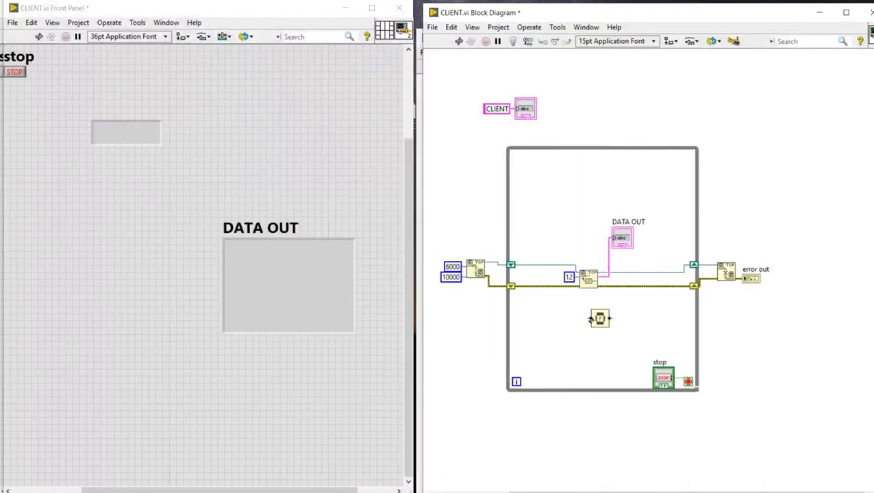
right_click(600, 318)
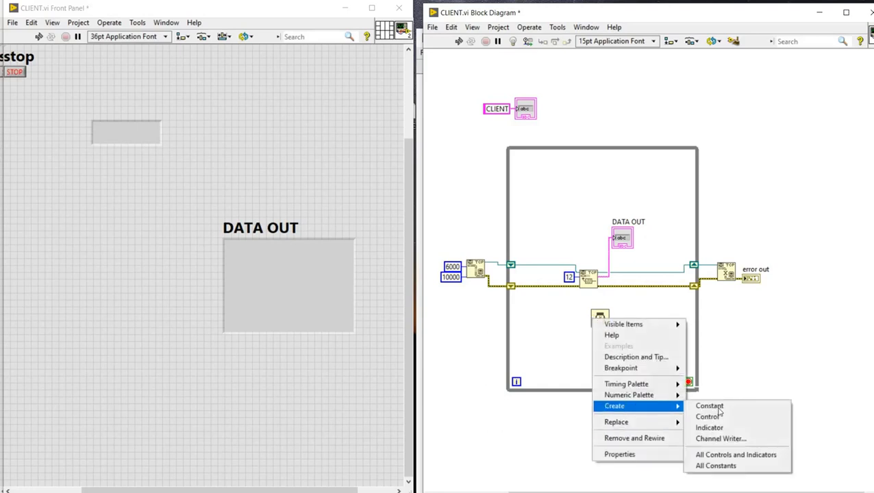
left_click(709, 416)
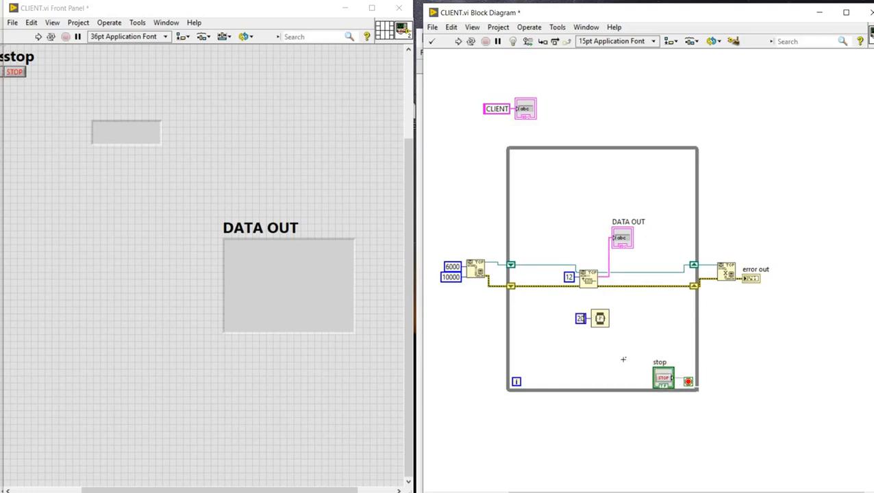
type("200")
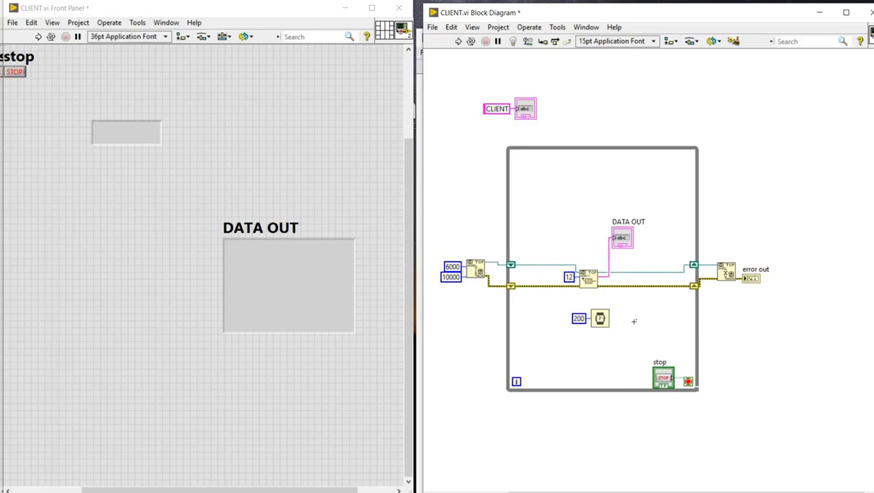
mouse_move(544, 186)
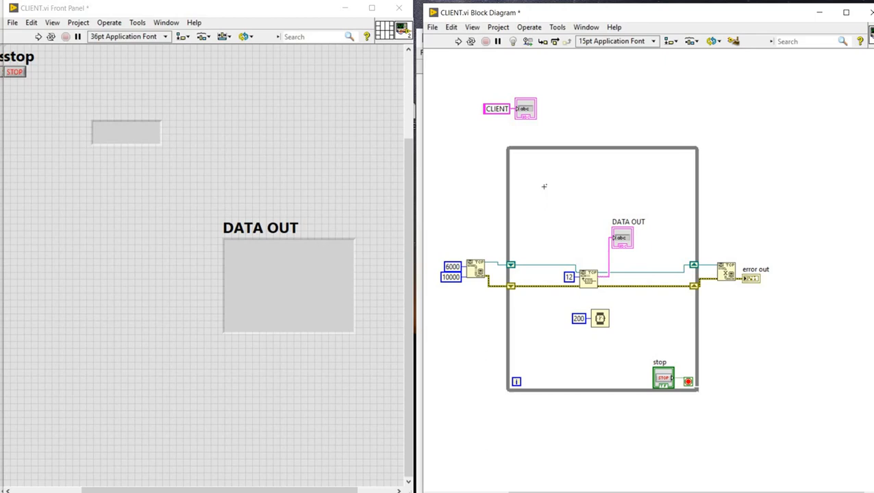
mouse_move(537, 185)
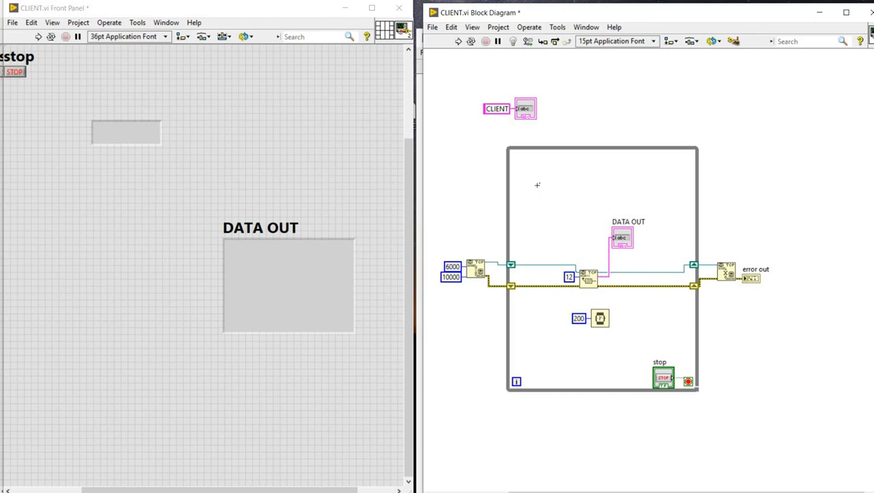
Wrap read, DATA OUT and wait in a Case Structure and replace the shift register with tunnels
right_click(537, 185)
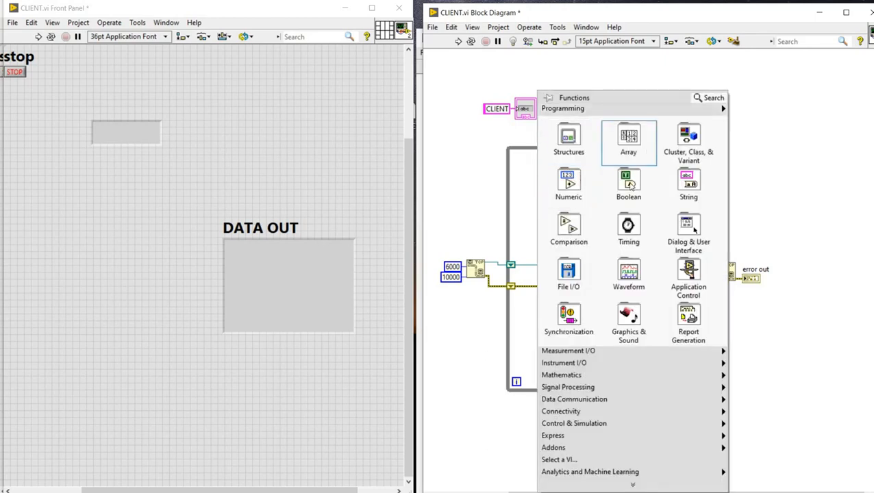
left_click(568, 137)
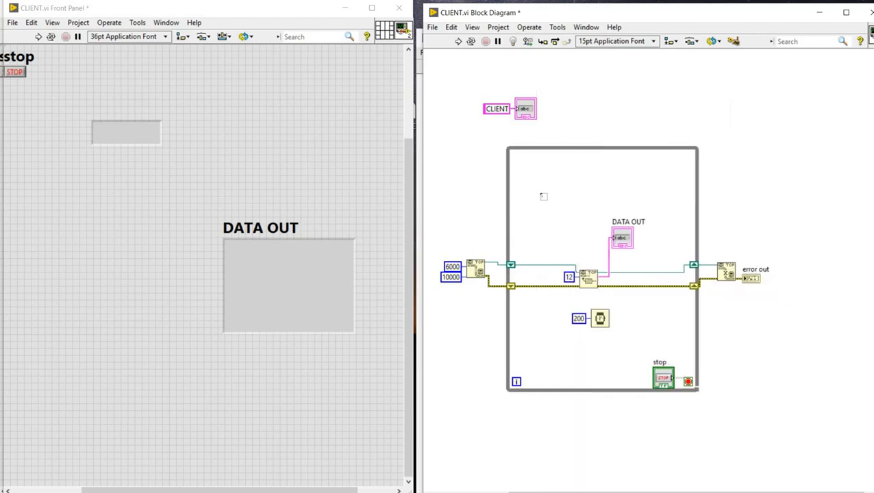
left_click_drag(542, 197, 658, 348)
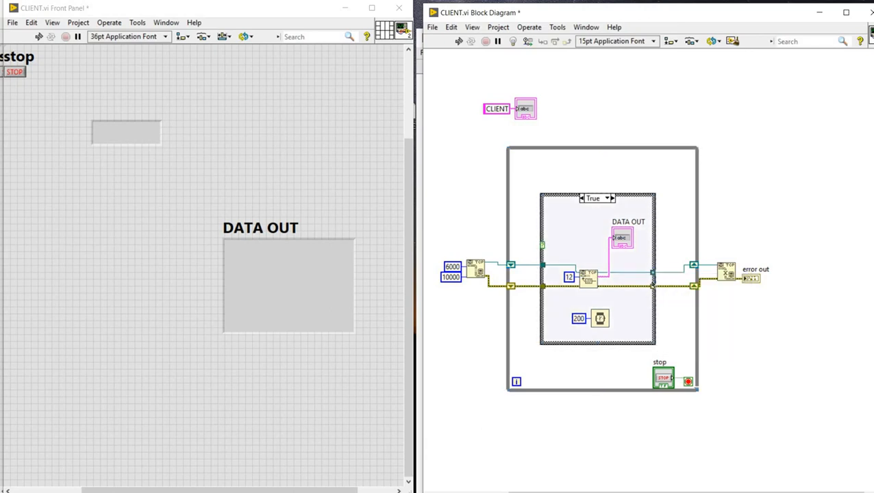
right_click(652, 287)
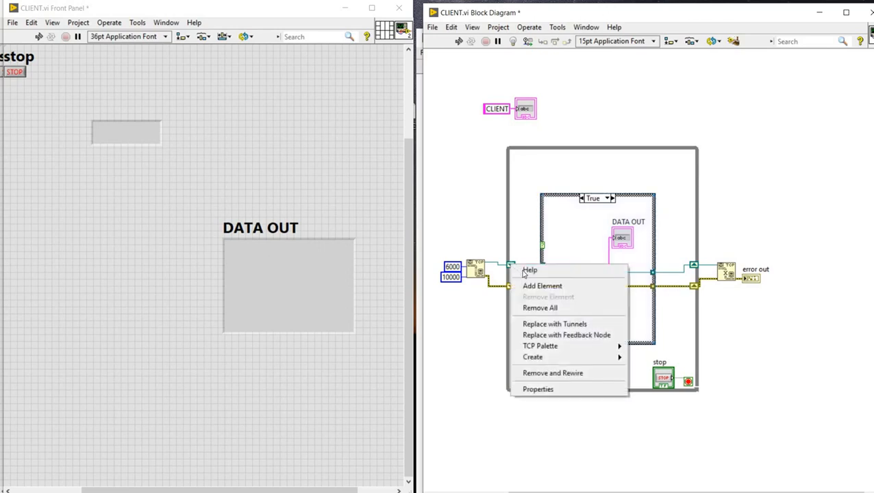
mouse_move(553, 323)
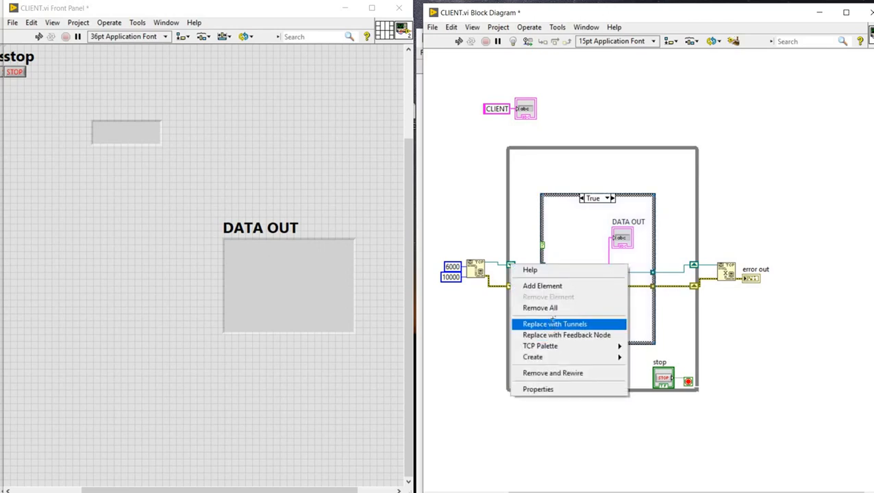
left_click(553, 323)
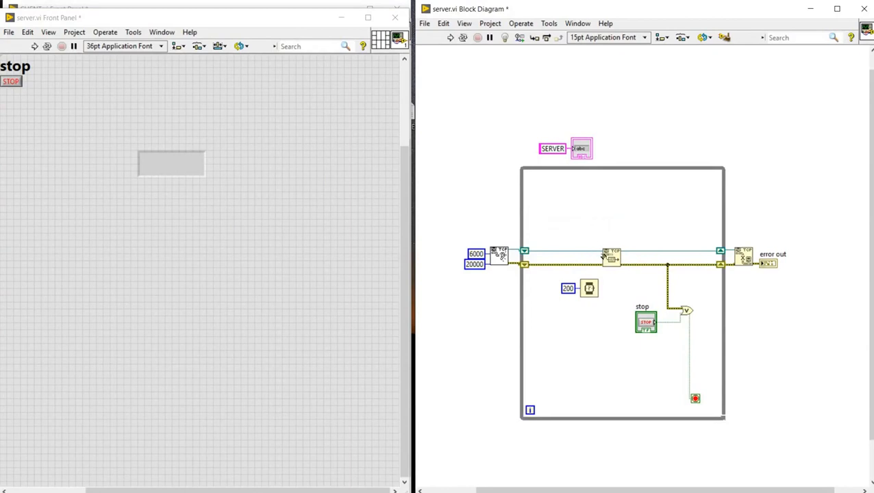
Create a string control DATA INPUT1 feeding the server TCP Write's data input
right_click(608, 254)
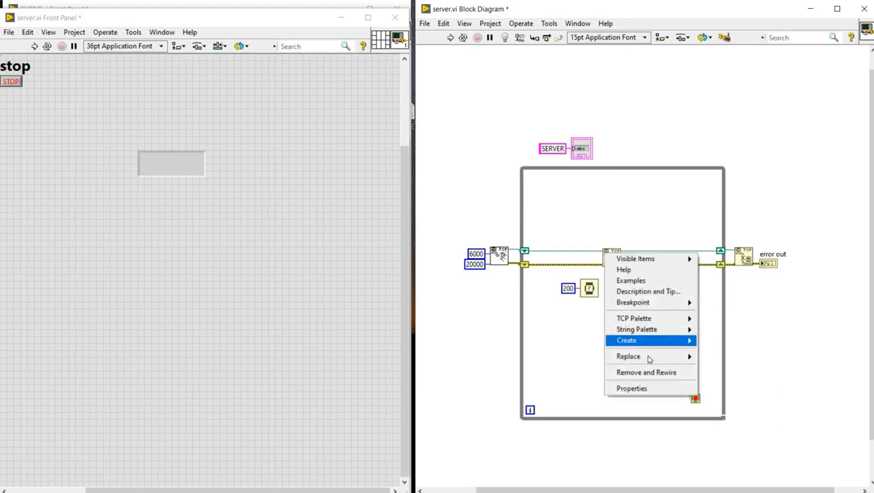
mouse_move(626, 340)
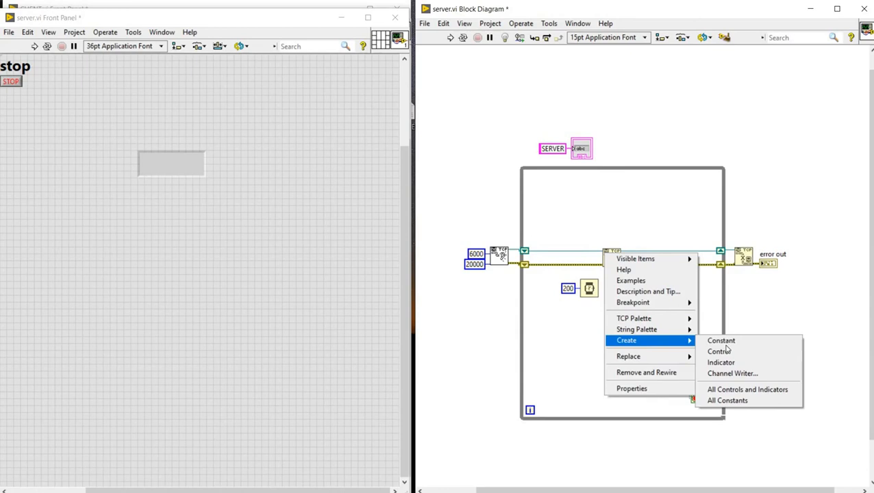
left_click(717, 351)
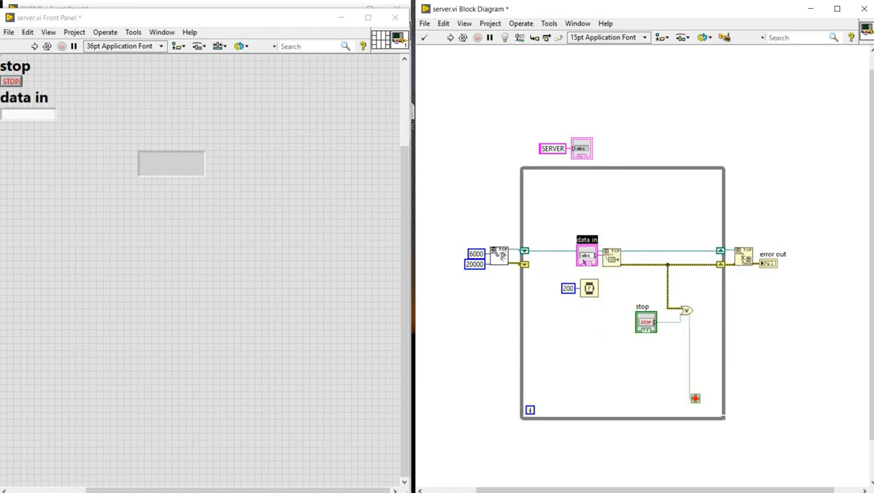
left_click_drag(587, 255, 614, 224)
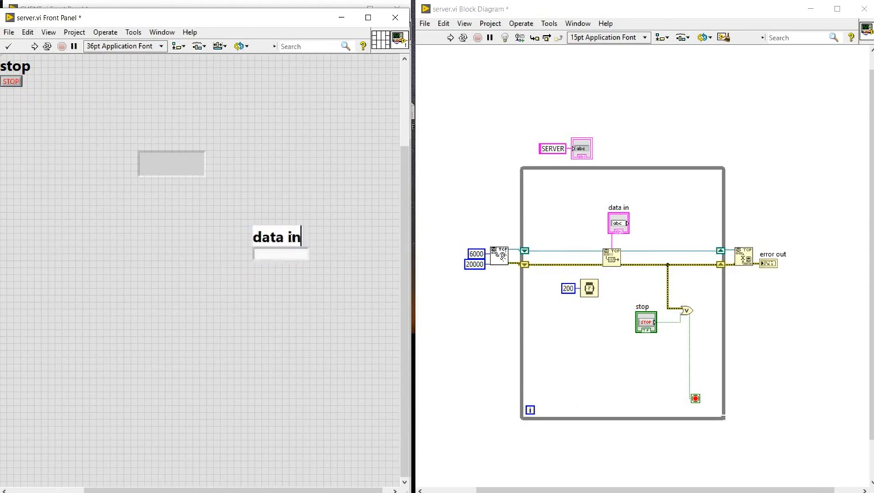
type("PUT1")
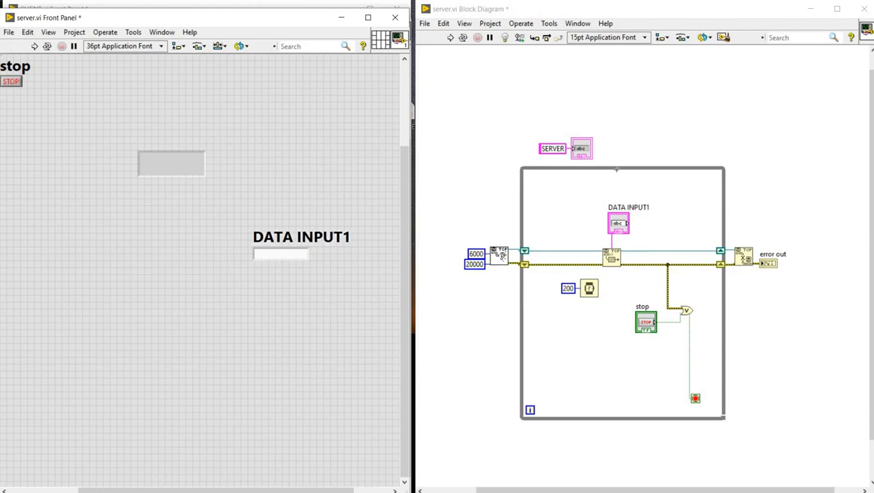
mouse_move(570, 194)
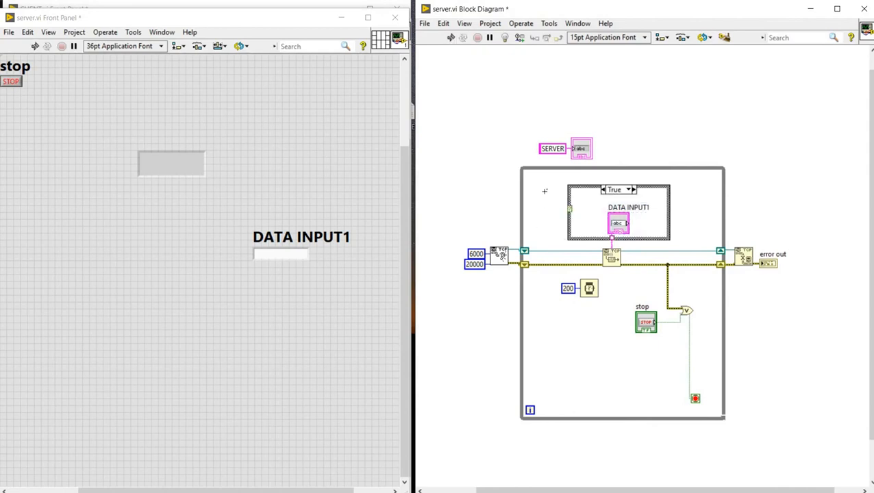
Wrap DATA INPUT1 in a Case Structure and change the round LED into a boolean control
right_click(171, 163)
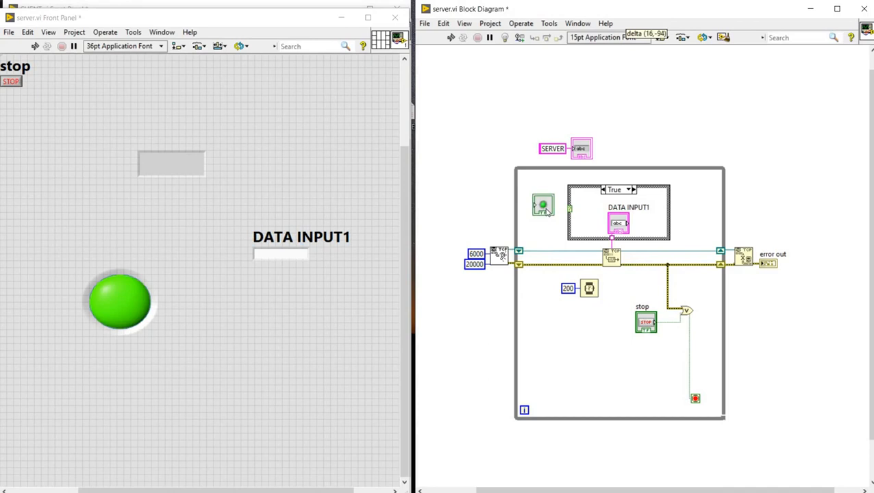
right_click(543, 204)
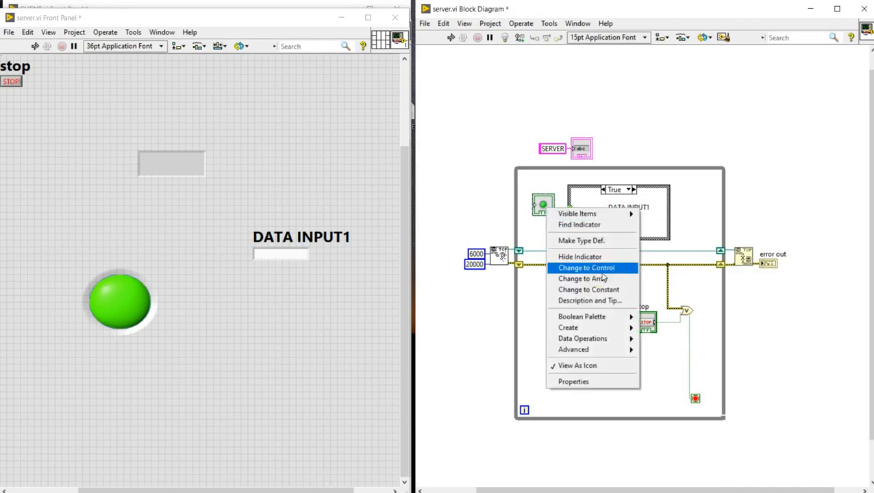
left_click(586, 267)
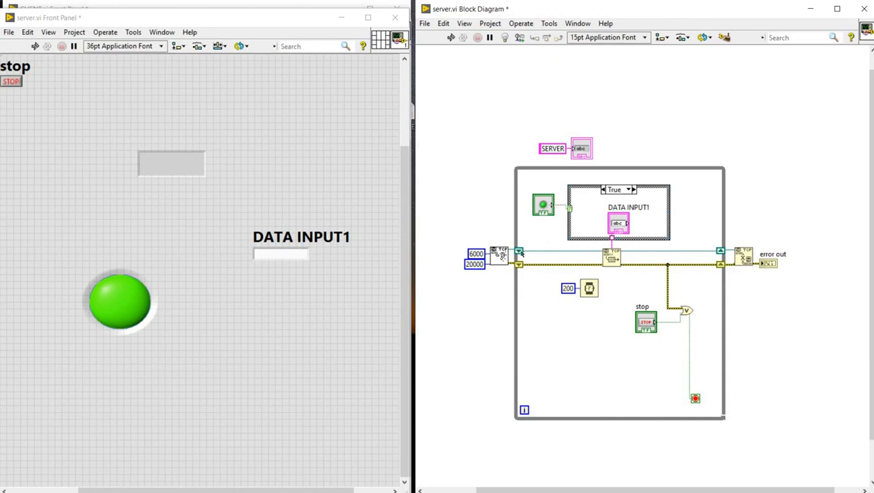
right_click(521, 257)
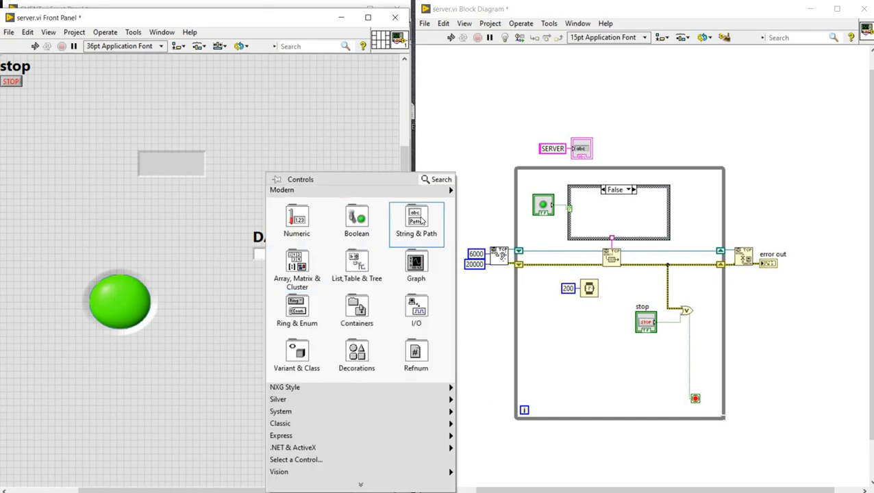
Add a second string control labelled DATA INPUT 2 for the False case
left_click(416, 222)
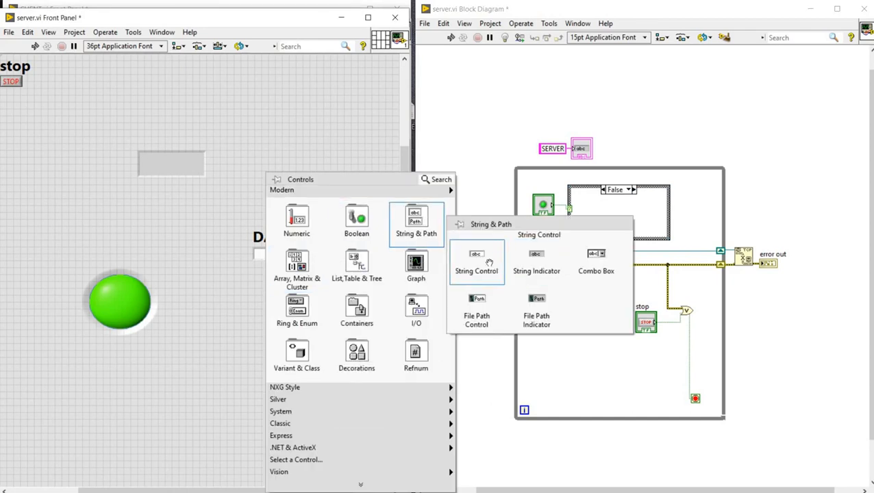
left_click(477, 267)
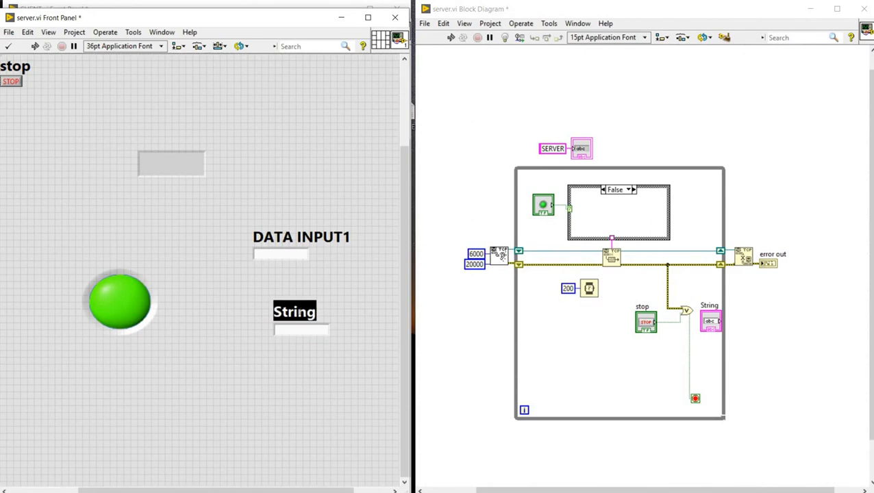
type("D")
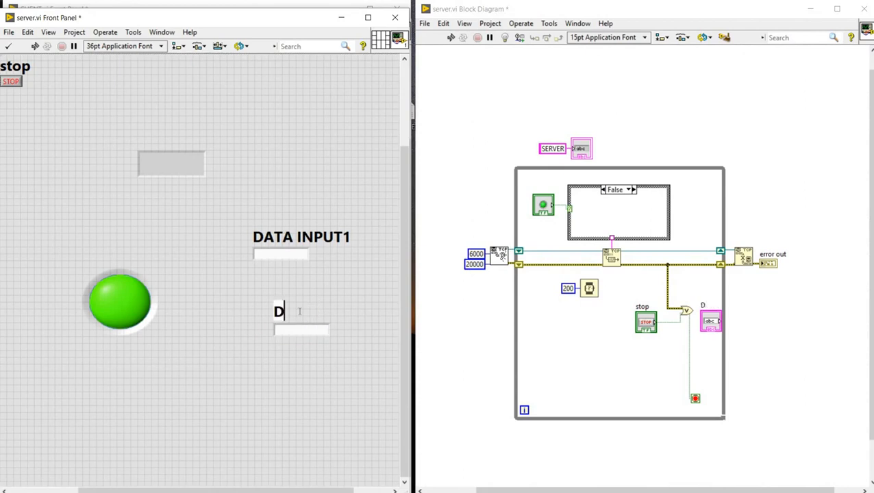
type("ATA INP")
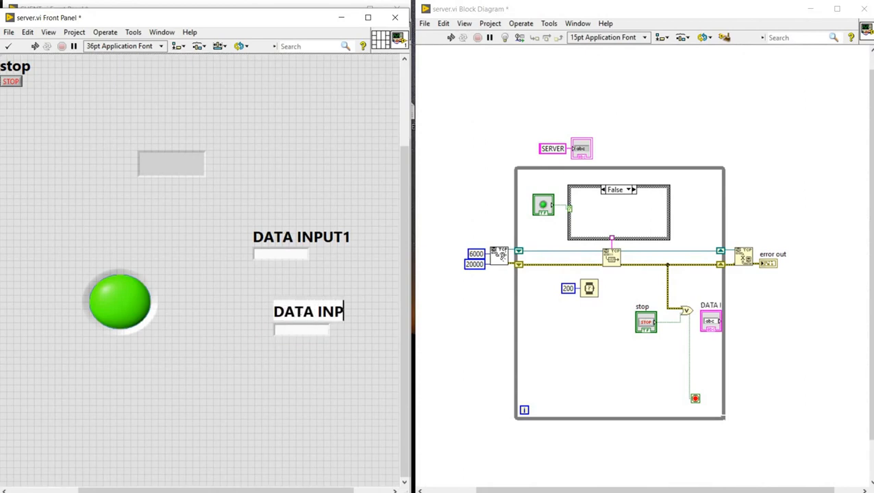
type("UT 2")
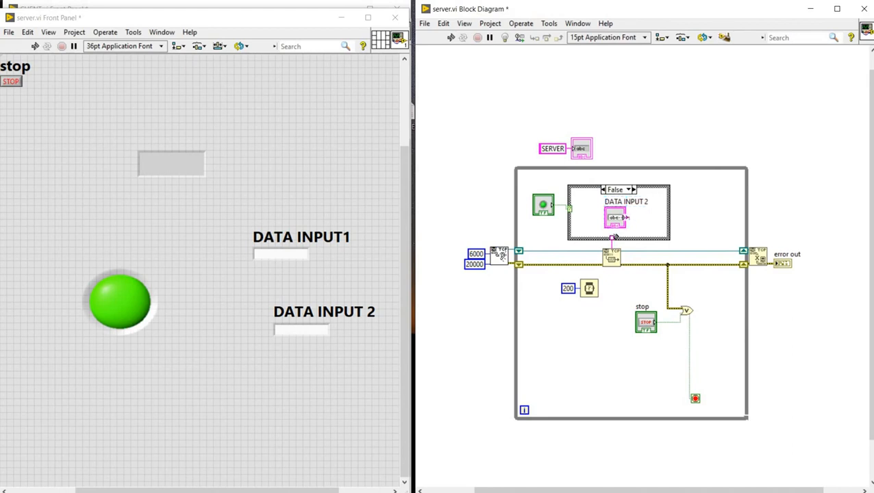
mouse_move(535, 253)
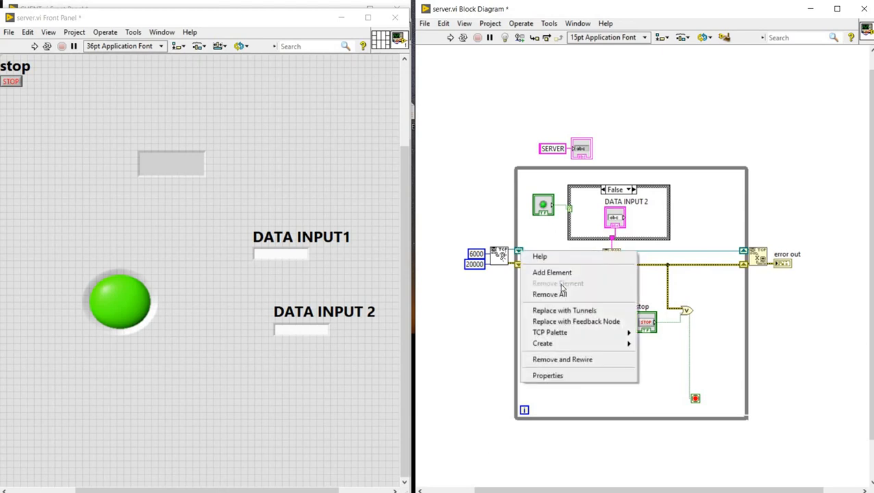
mouse_move(563, 309)
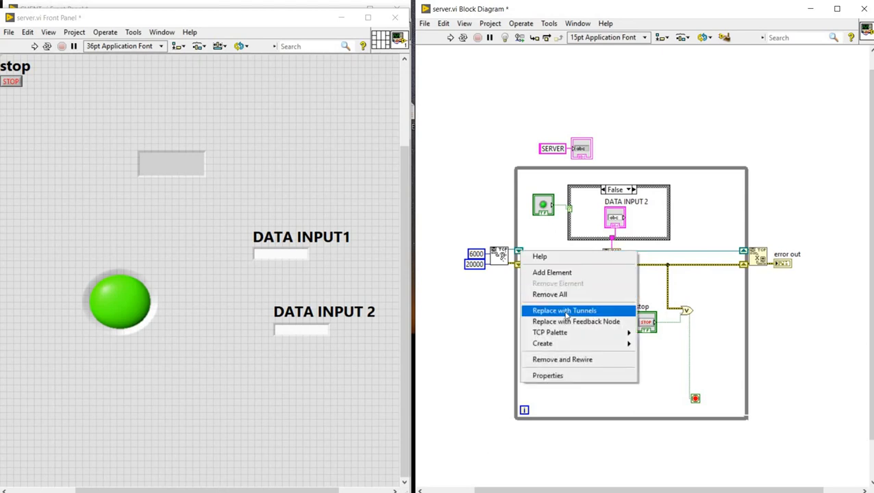